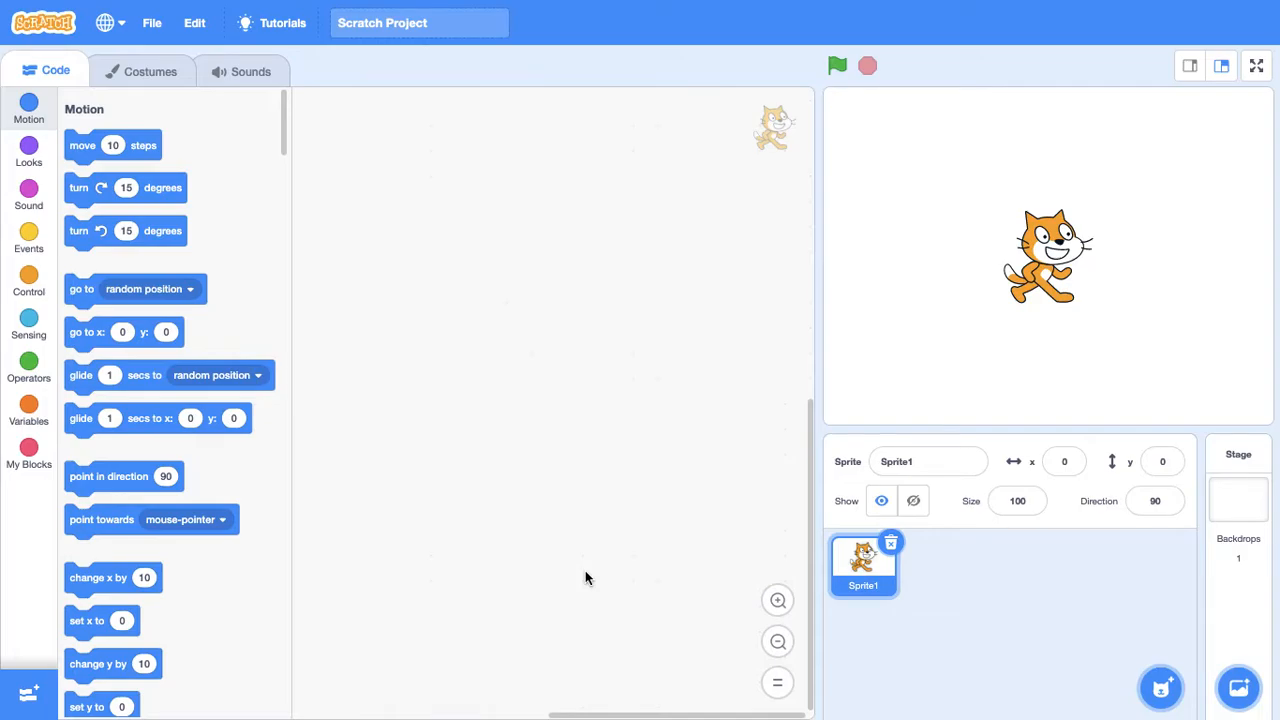
mouse_move(518, 294)
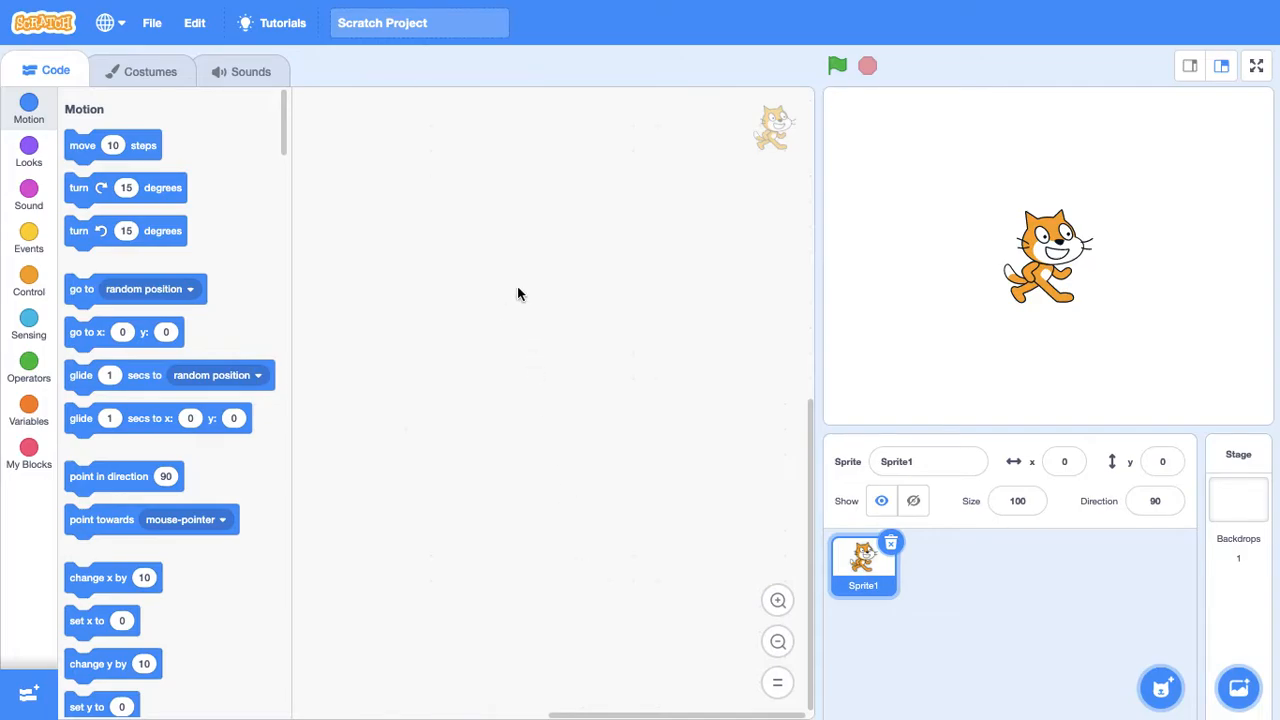
mouse_move(516, 267)
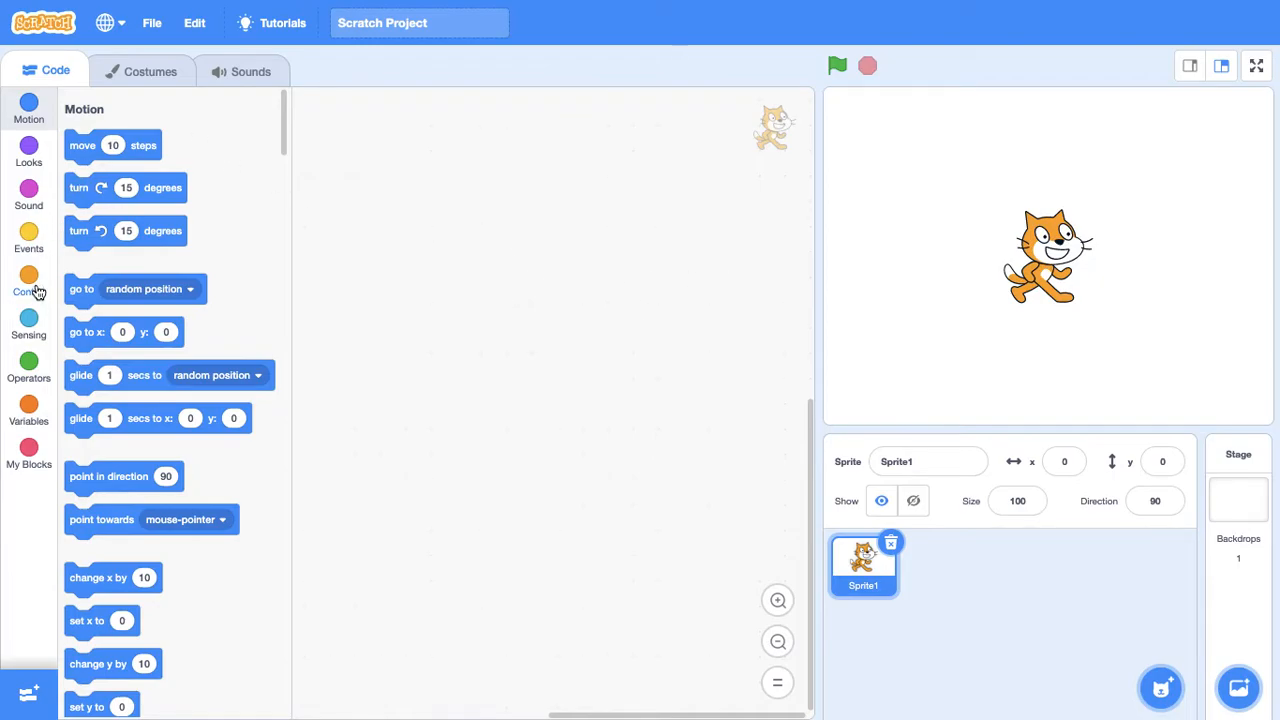
- Place a 'when green flag clicked' block at the top of the cat's script and test-run it
click(29, 238)
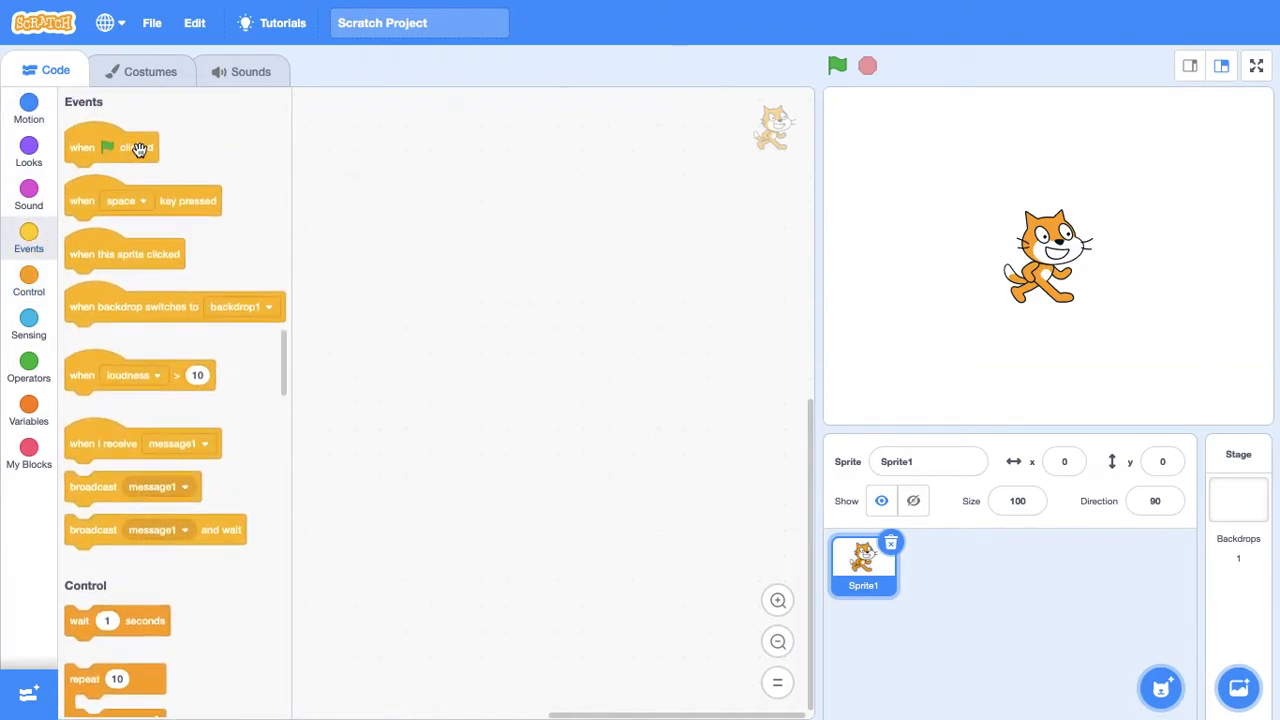
drag(110, 147, 452, 142)
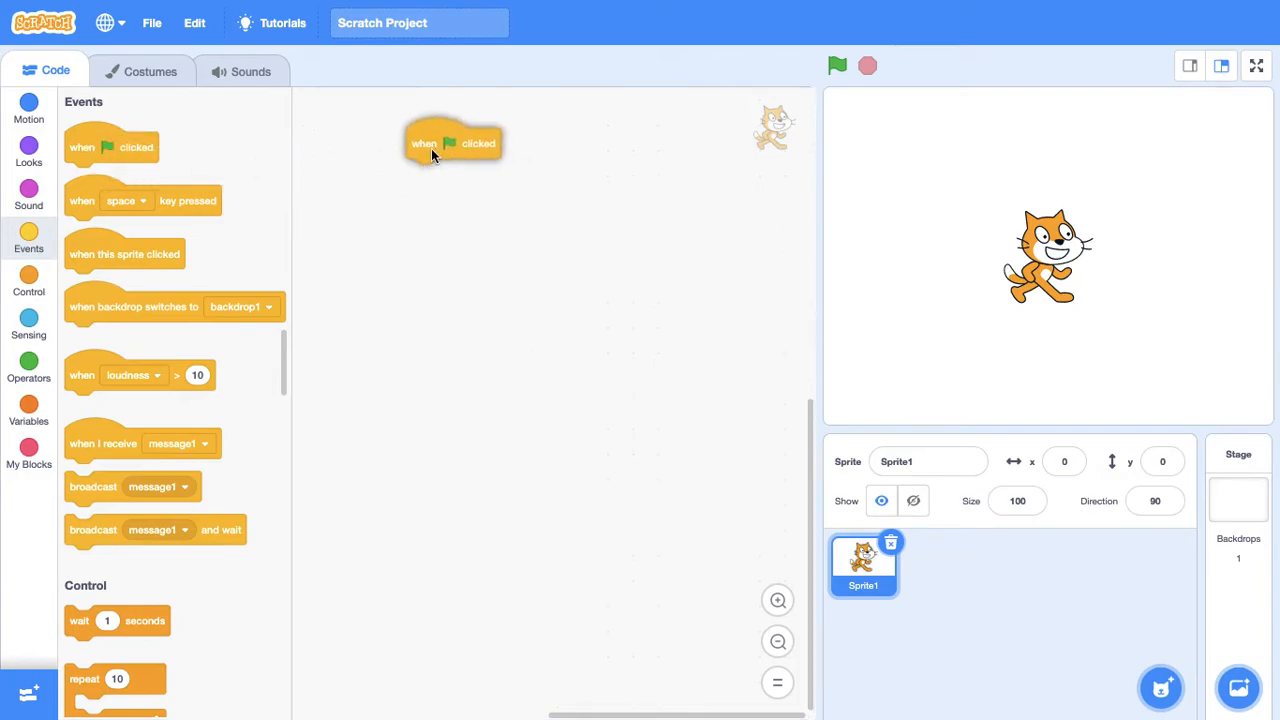
drag(452, 143, 433, 150)
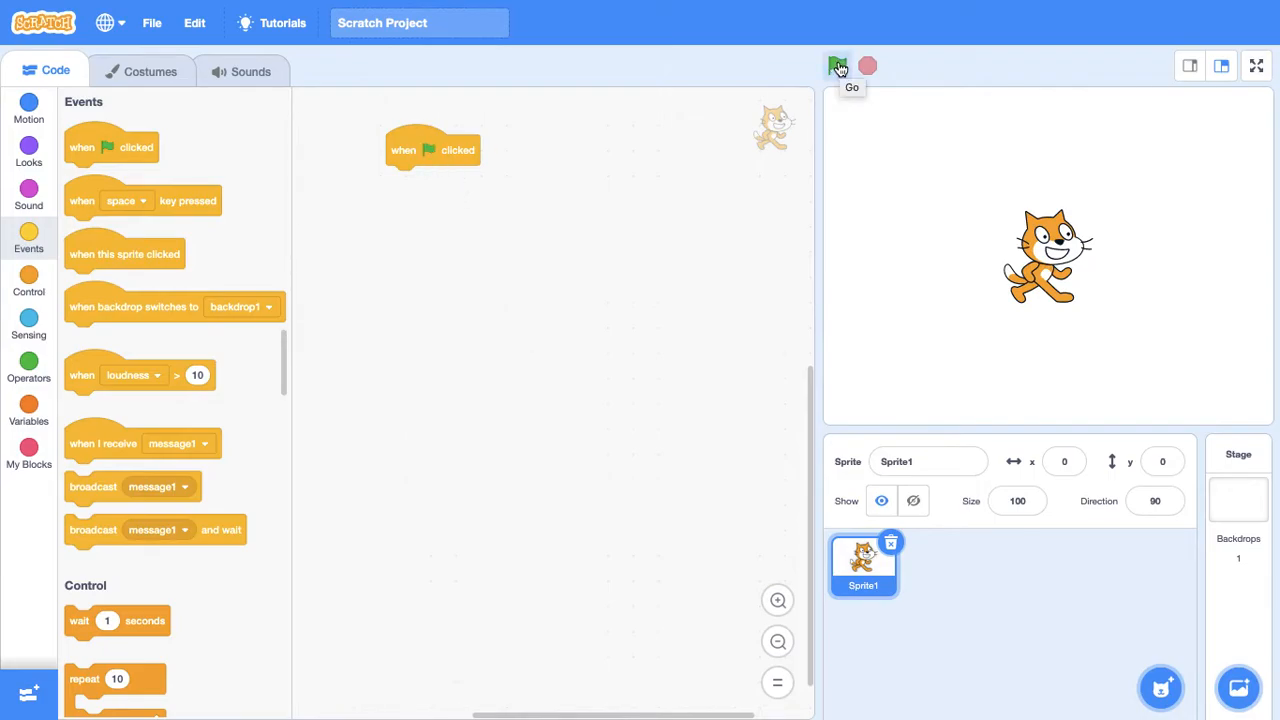
click(28, 105)
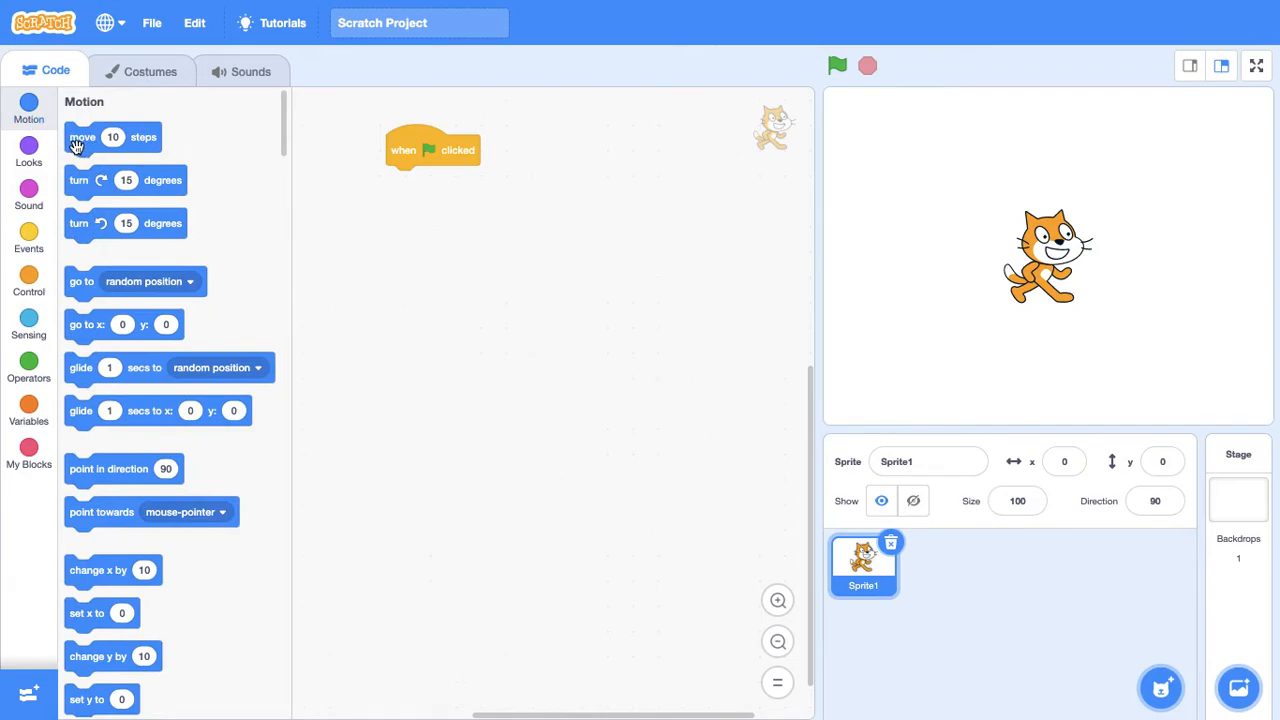
mouse_move(985, 227)
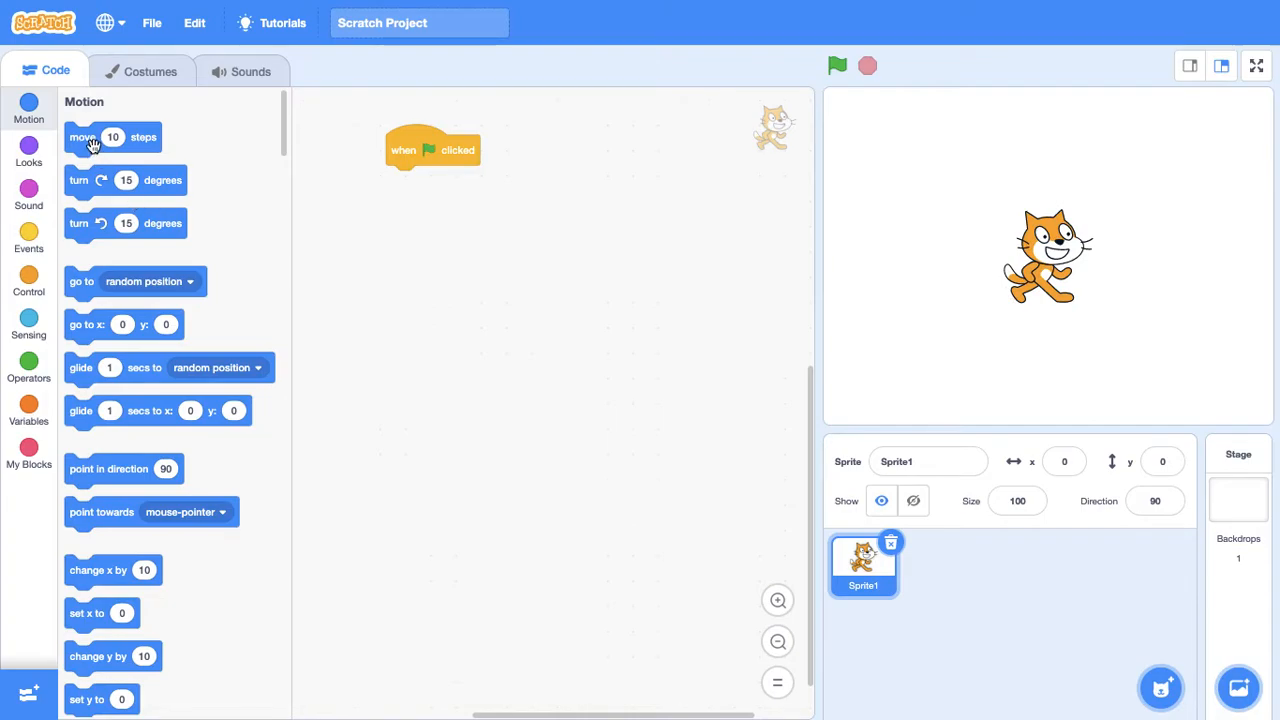
- Attach a 'move 15 steps' block under the flag block and run it repeatedly
drag(112, 137, 433, 181)
text(15)
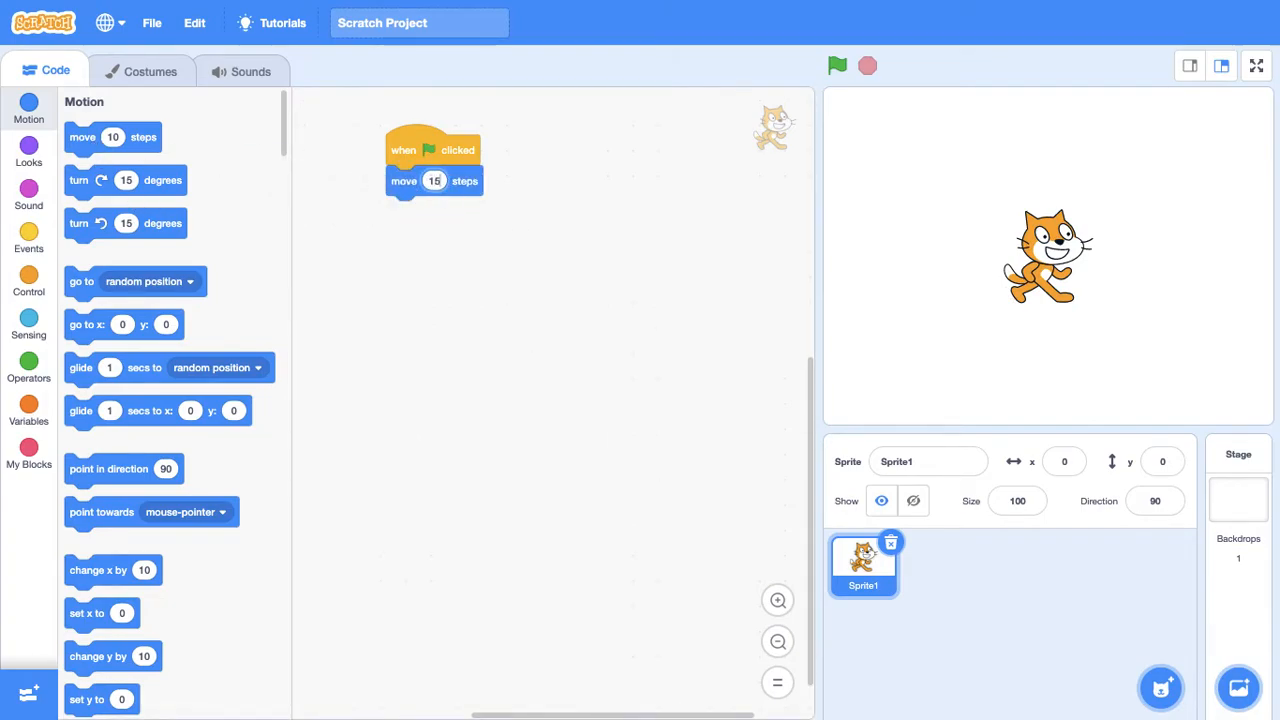
click(837, 65)
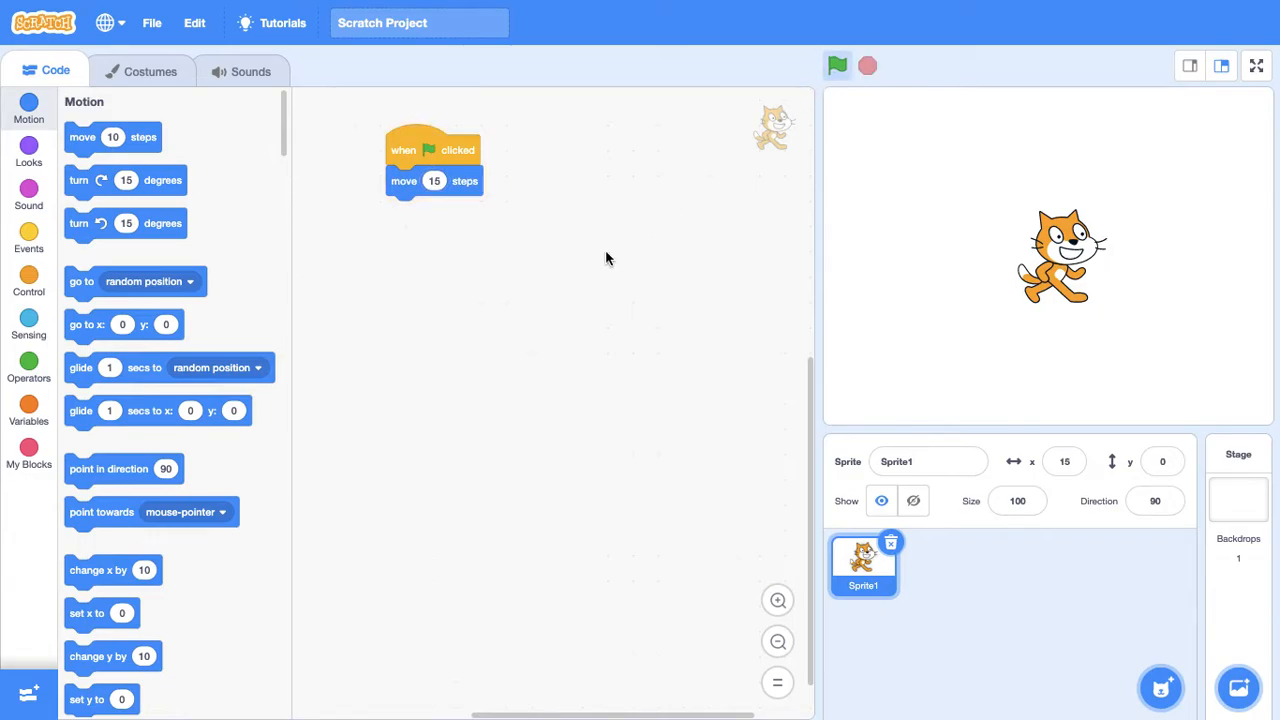
click(836, 66)
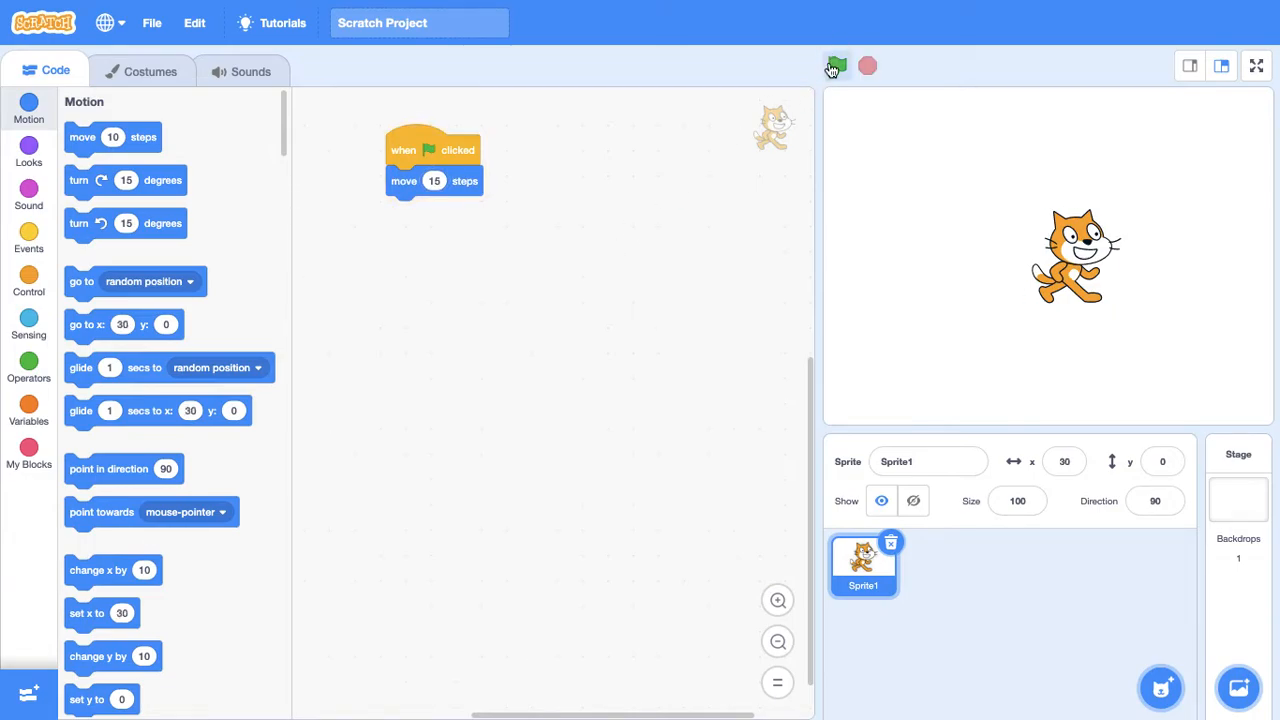
click(835, 66)
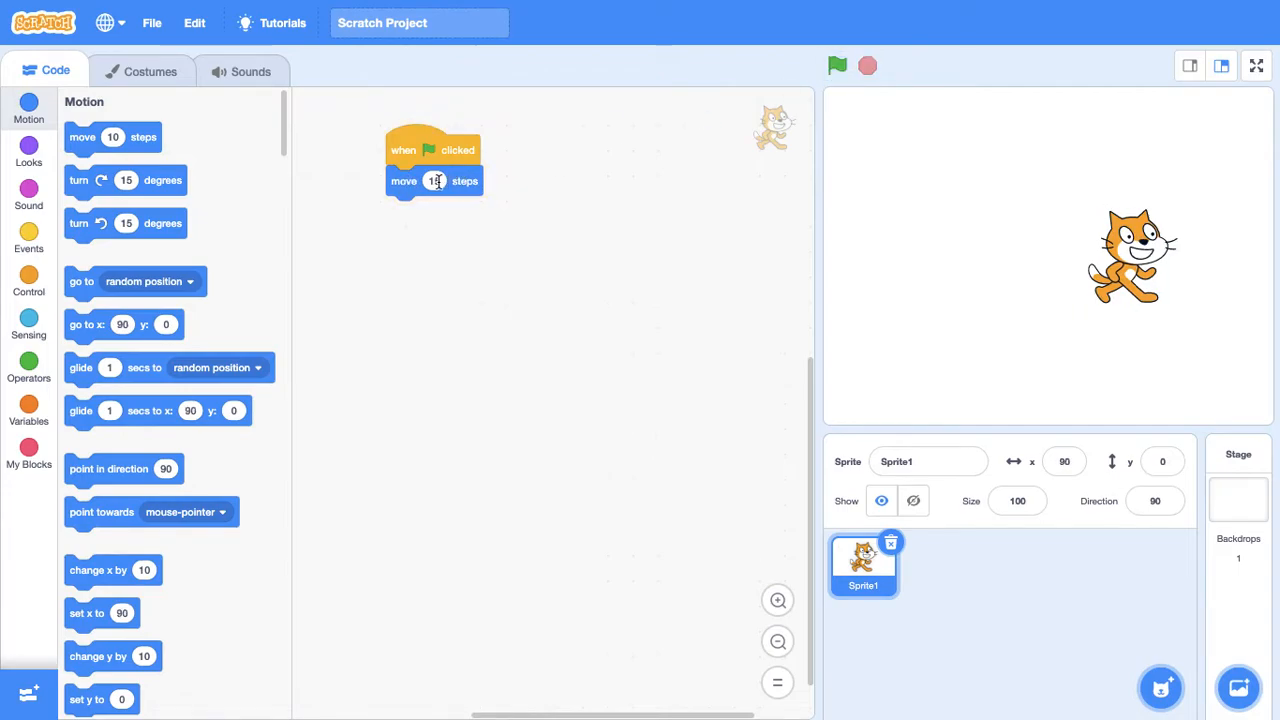
click(837, 65)
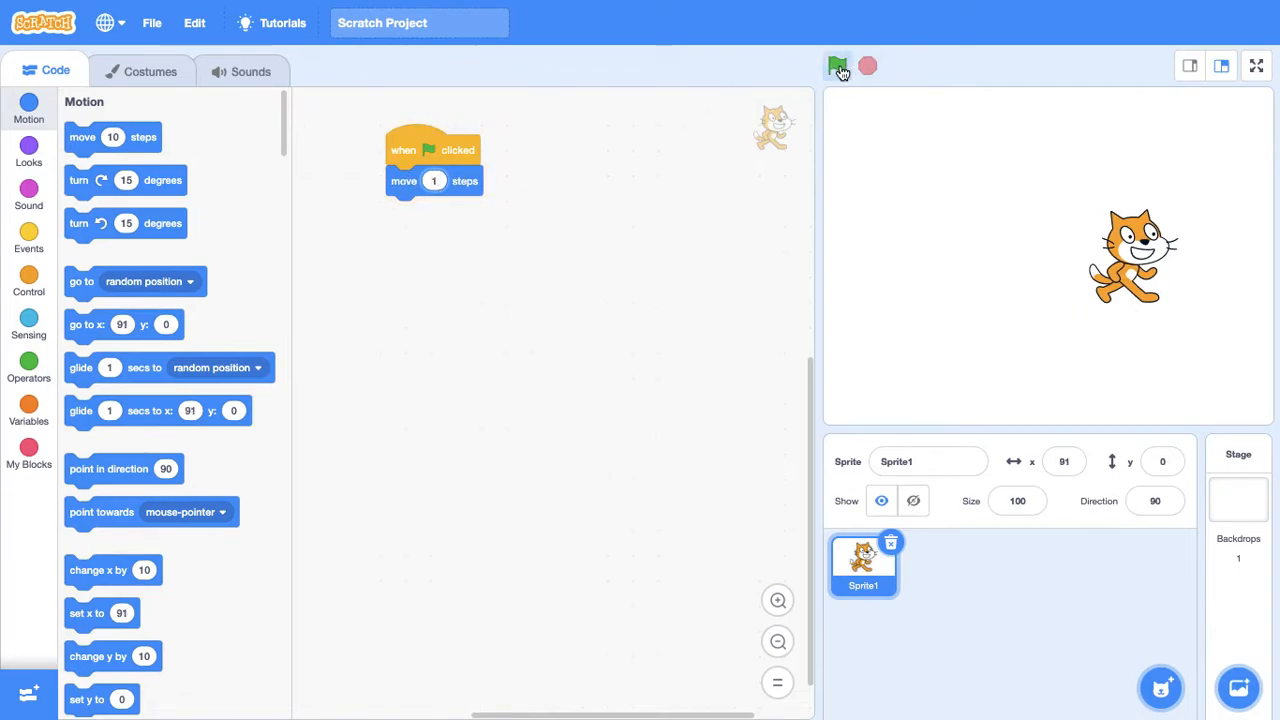
click(837, 66)
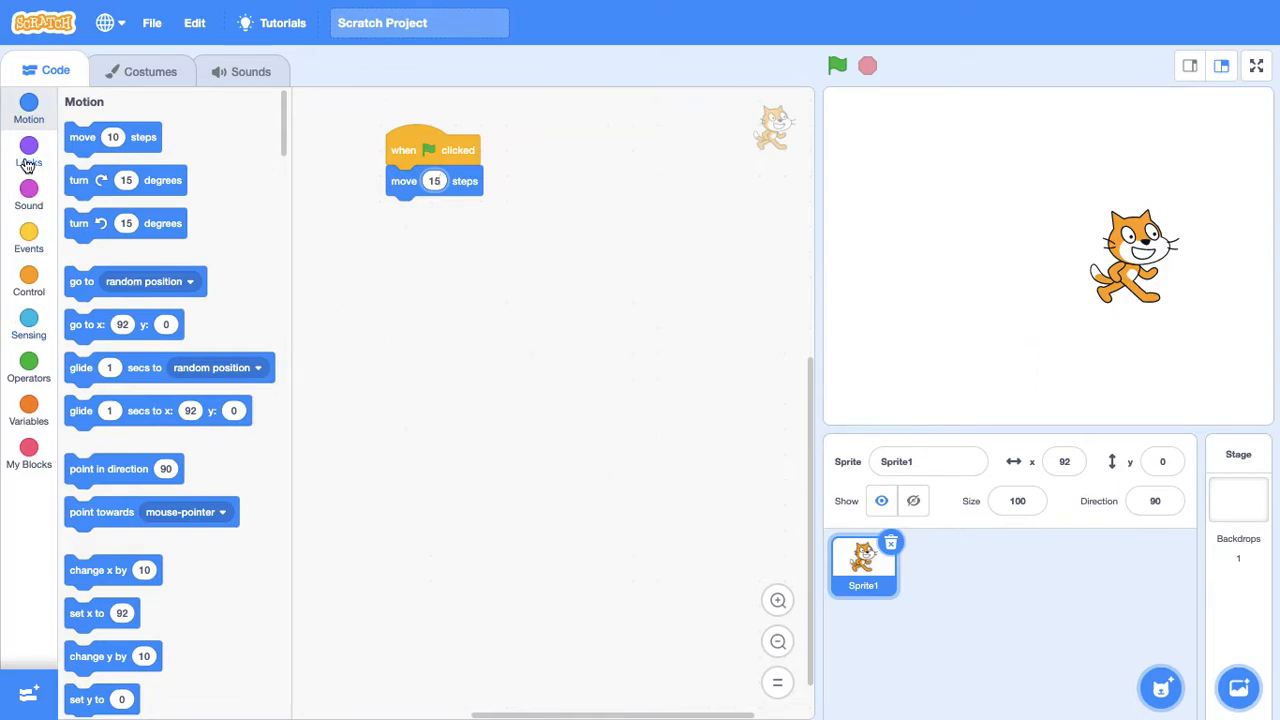
- Add 'say Hello! for 2 seconds', change the move to 100 steps, and test it
click(28, 150)
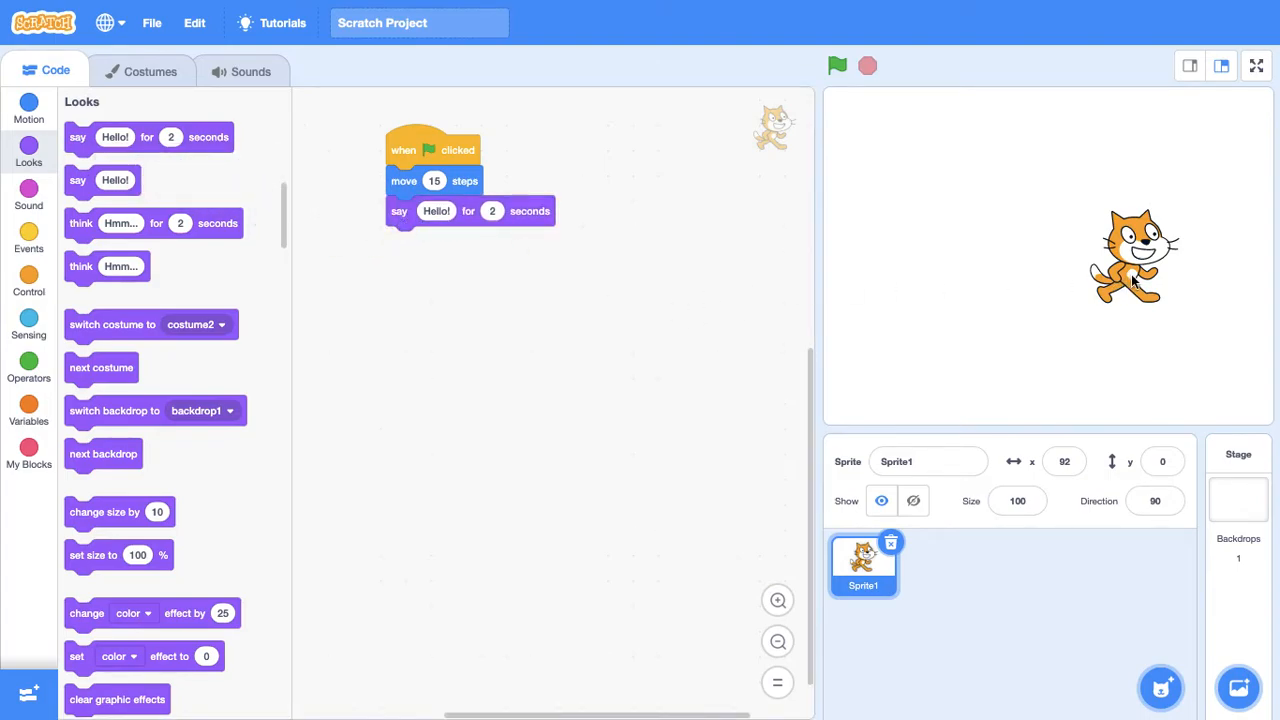
click(836, 65)
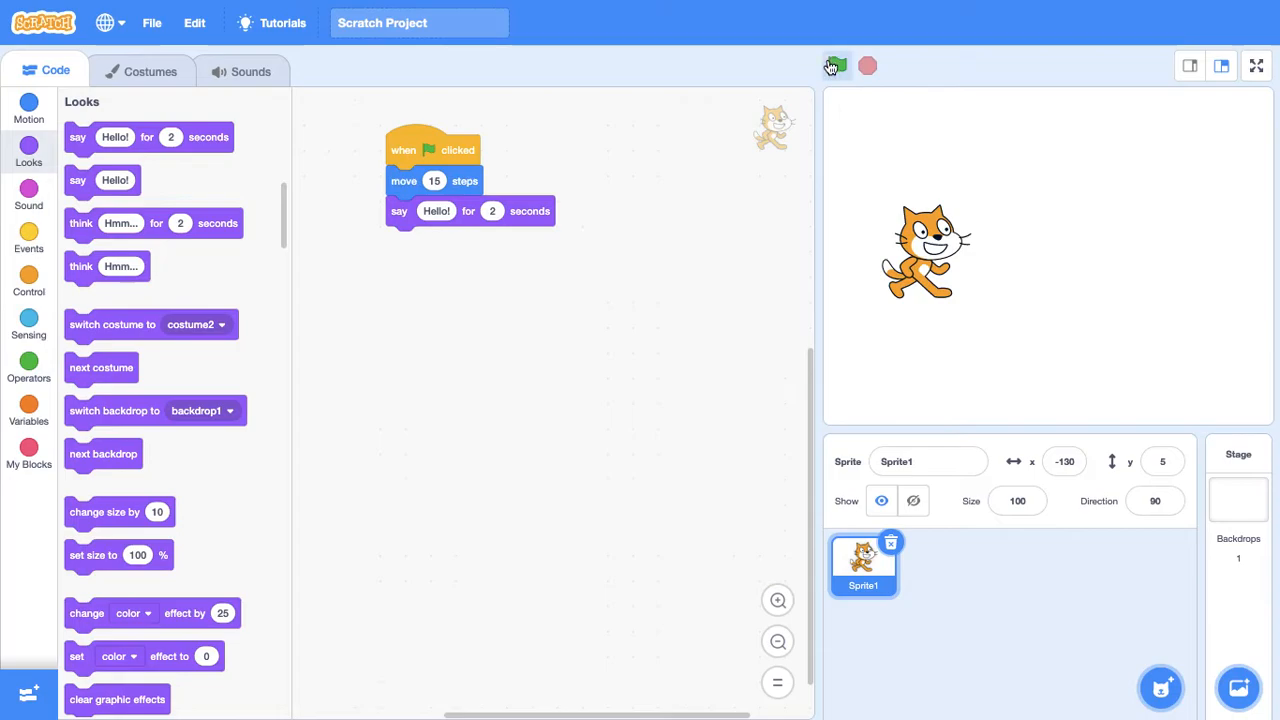
click(835, 66)
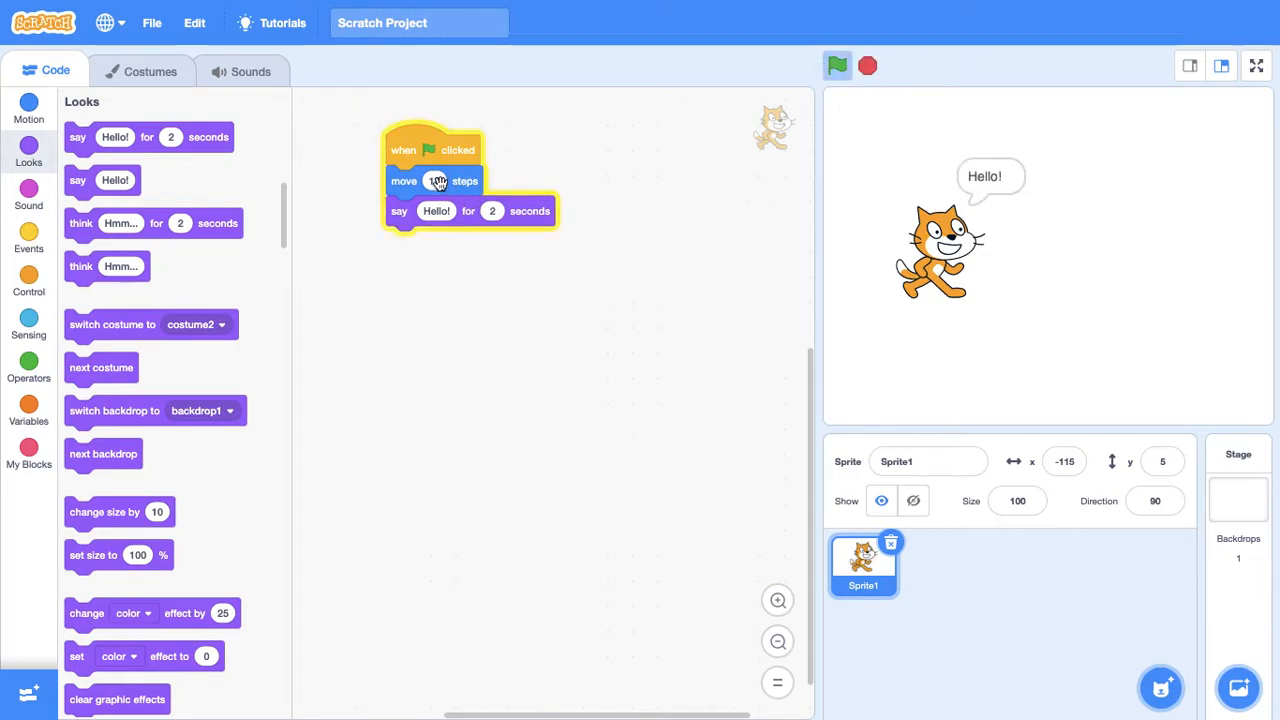
click(866, 65)
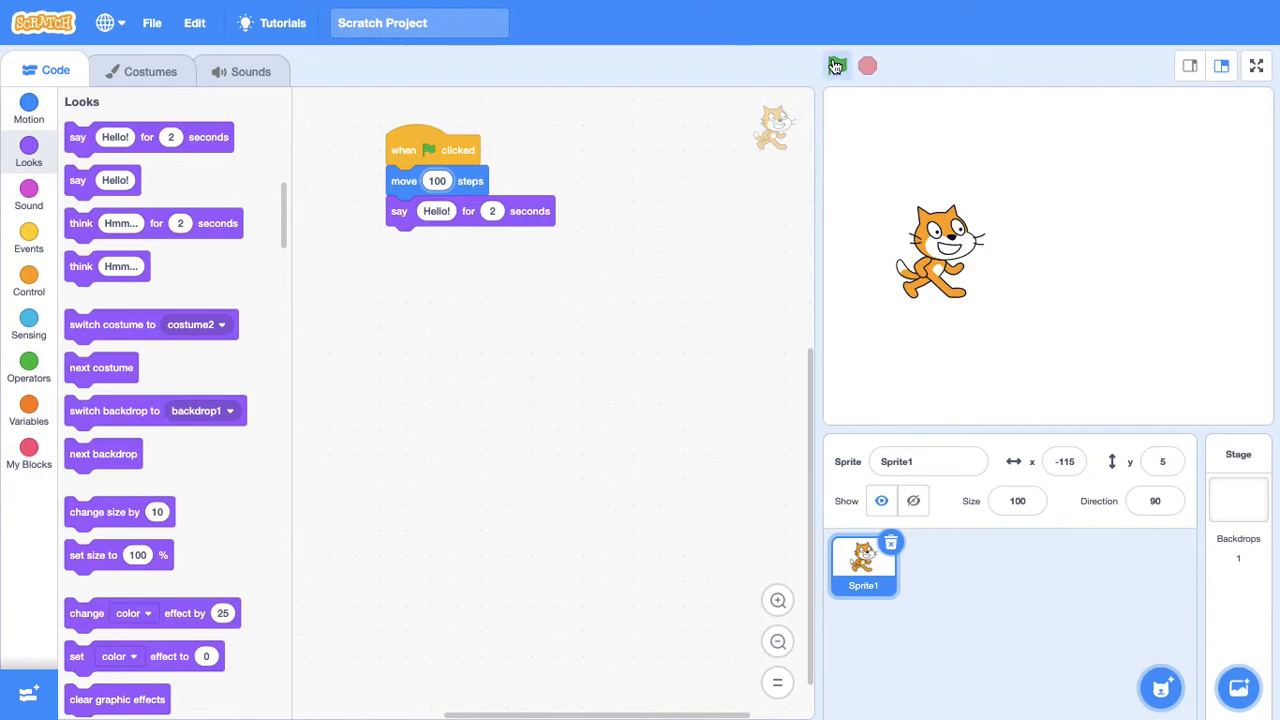
click(837, 65)
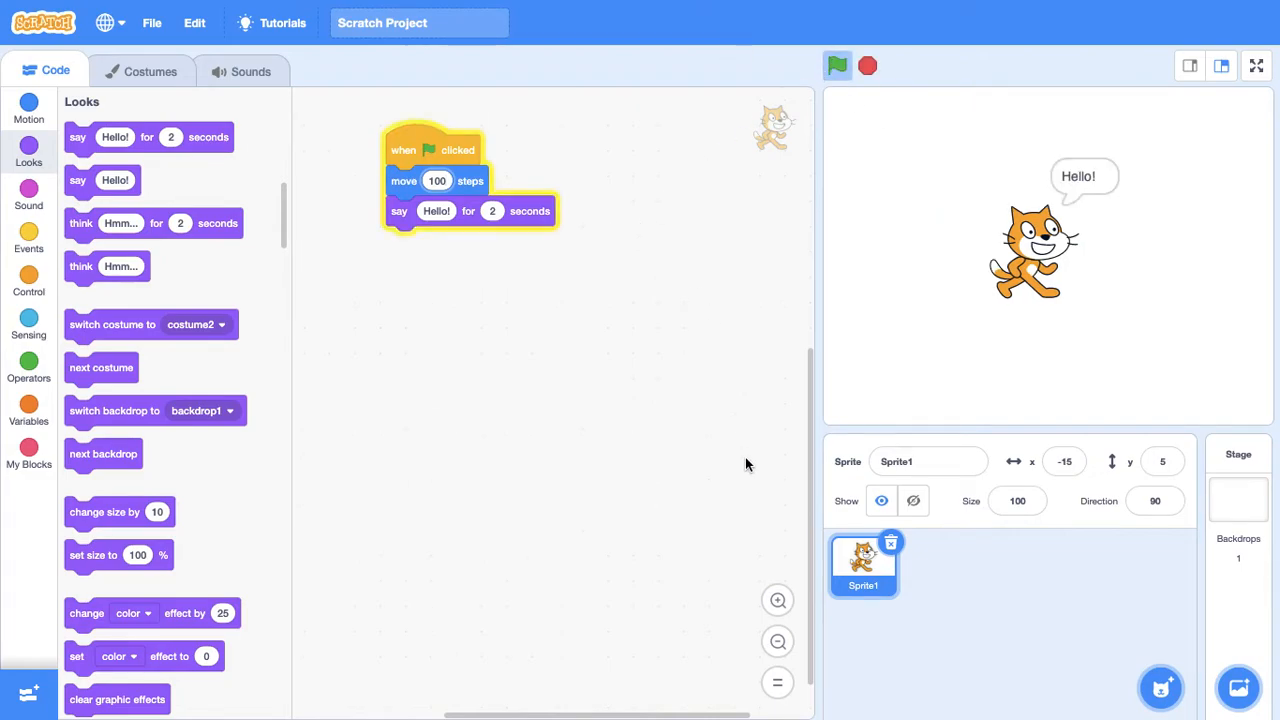
click(866, 65)
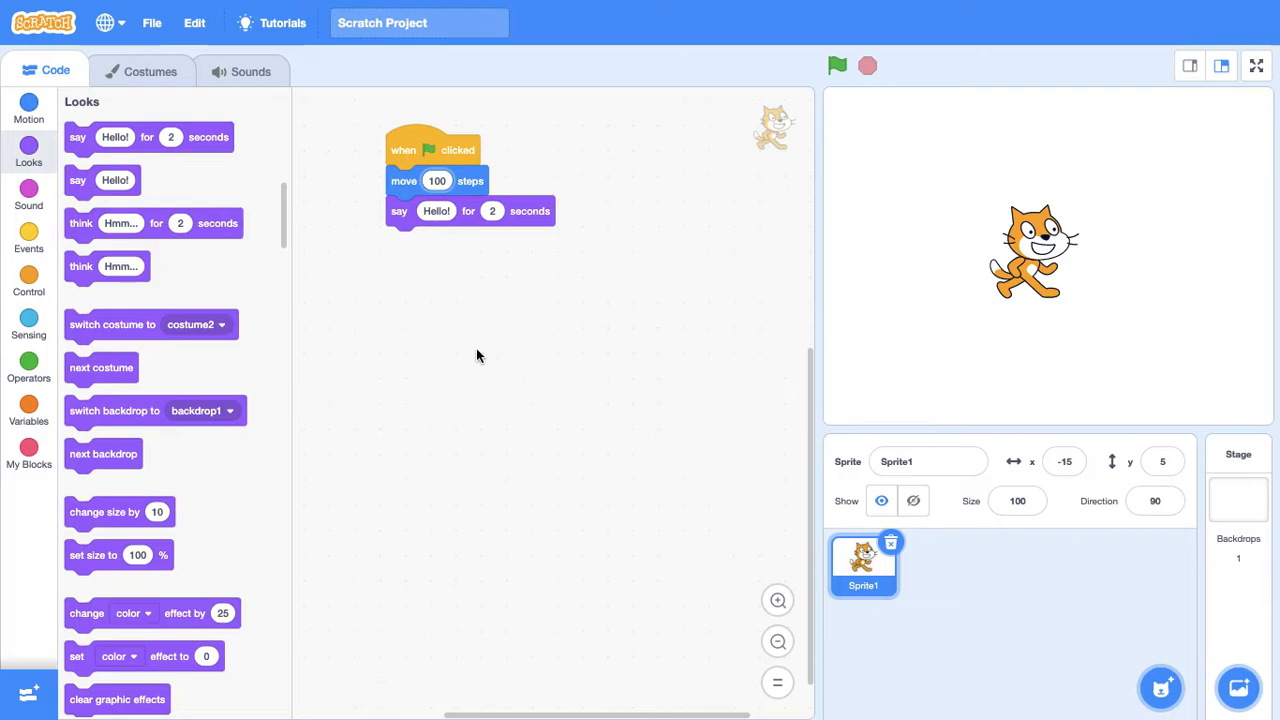
mouse_move(28, 234)
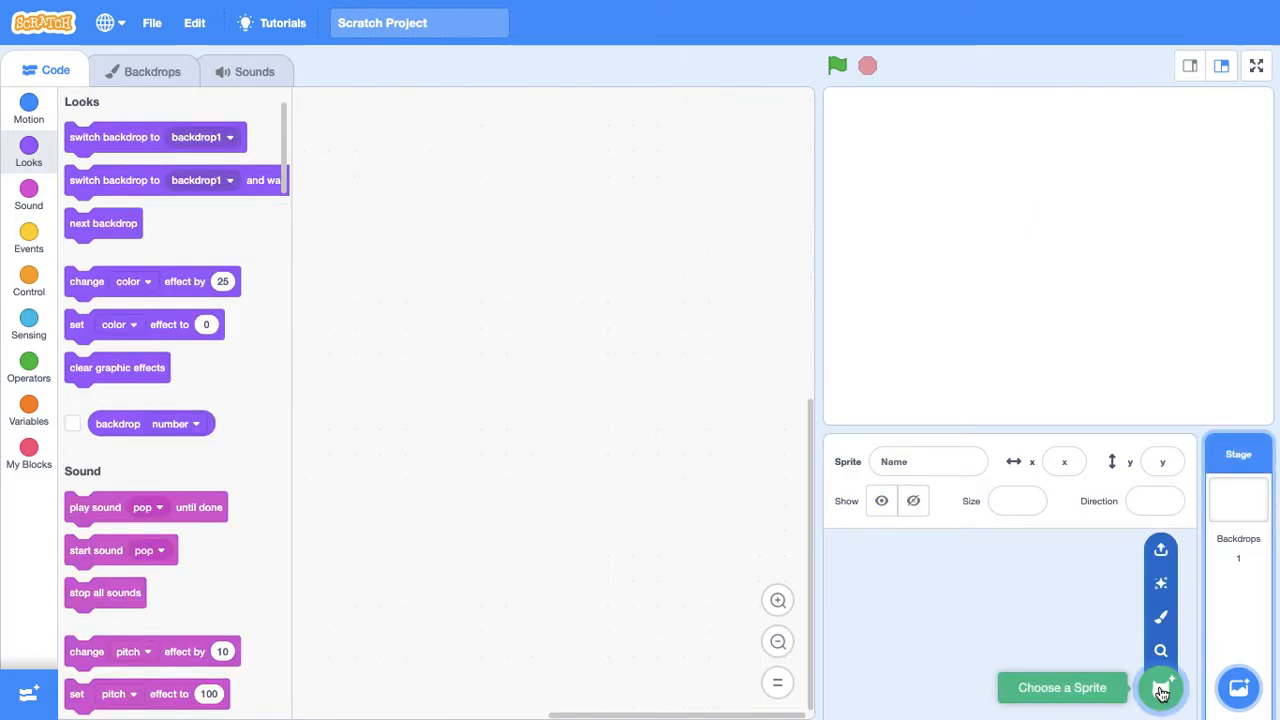
- Add the Bread sprite from the sprite library in place of the cat
click(1160, 687)
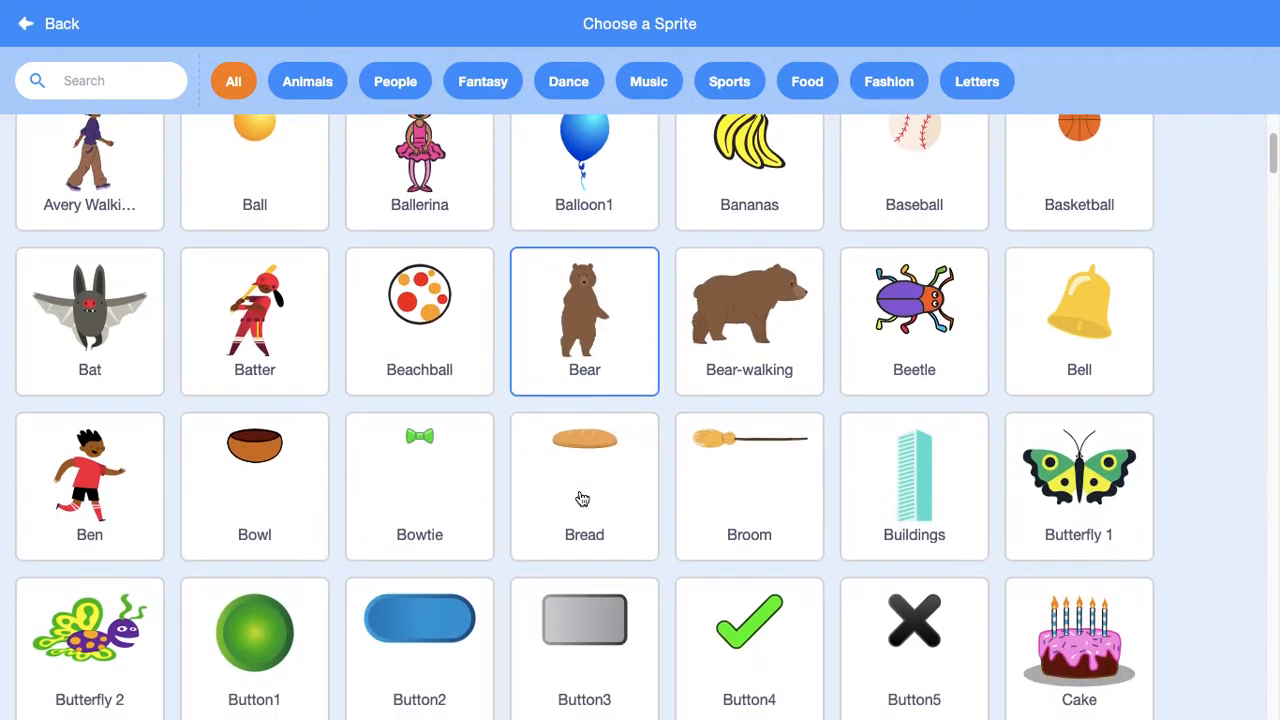
scroll(down, 3)
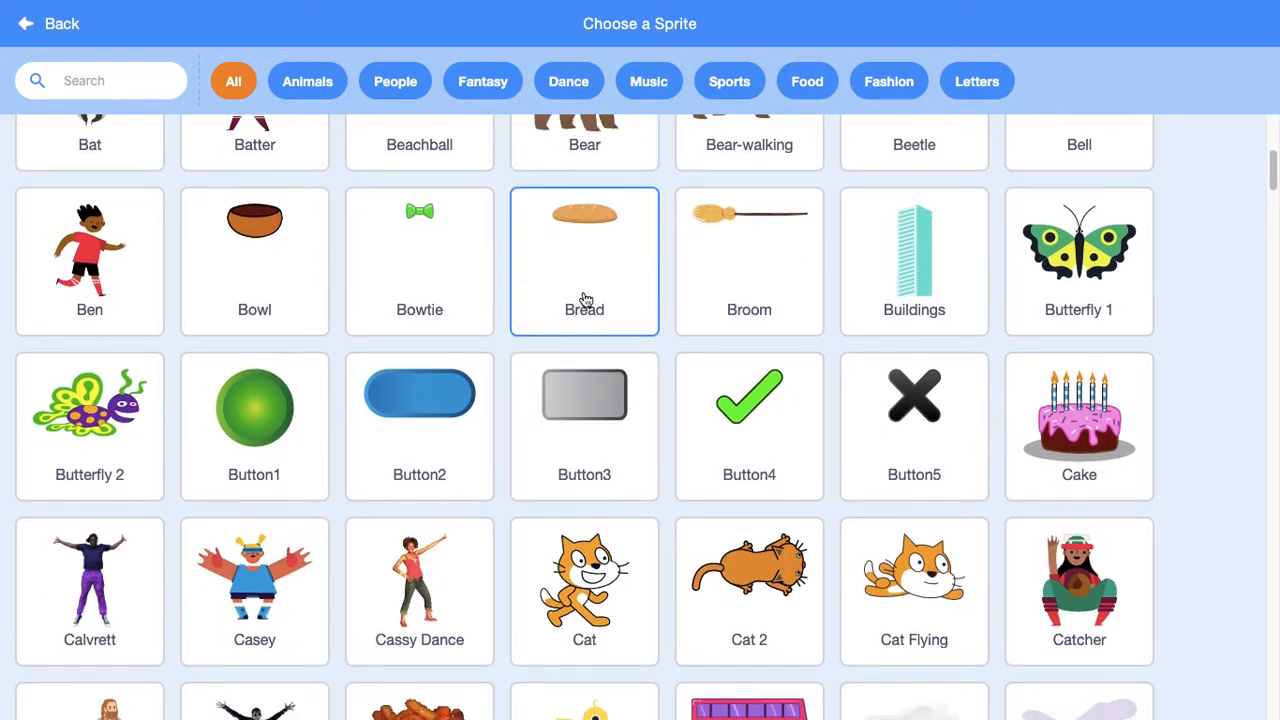
click(584, 260)
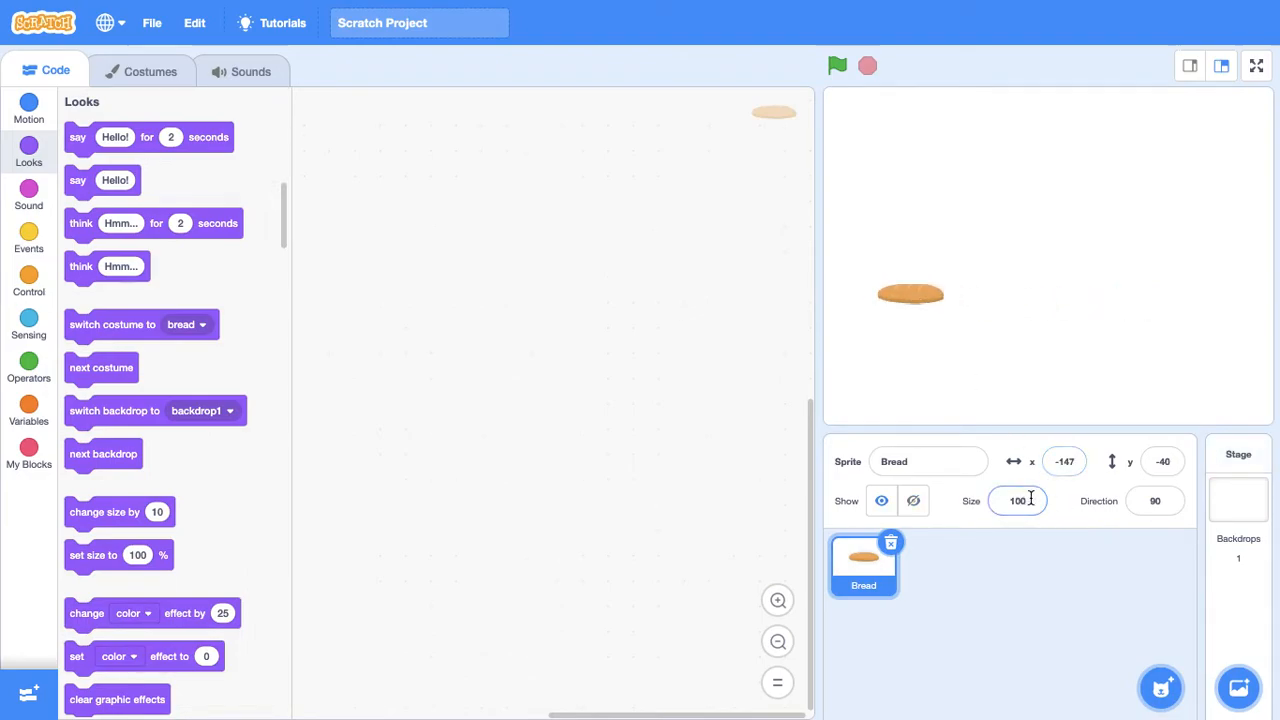
- Set the bread sprite's size to 300 and rename it 'Barney Bread'
click(1017, 500)
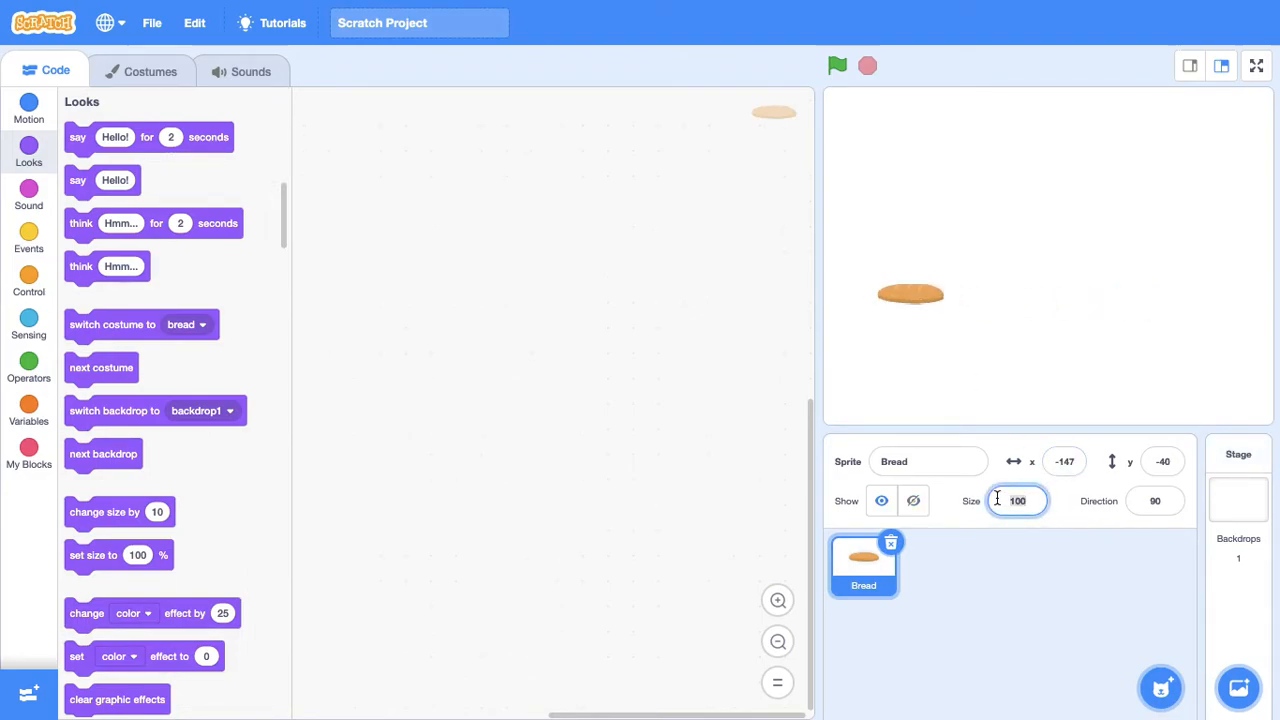
text(300)
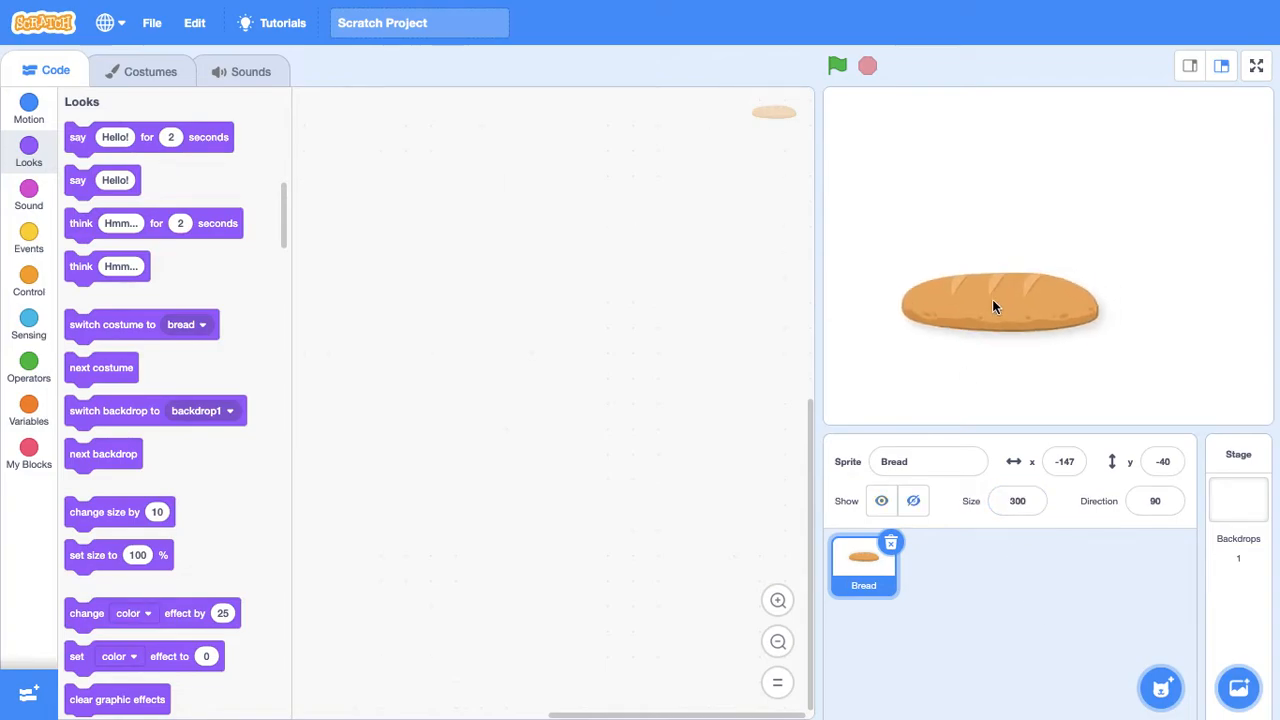
drag(1000, 305, 965, 313)
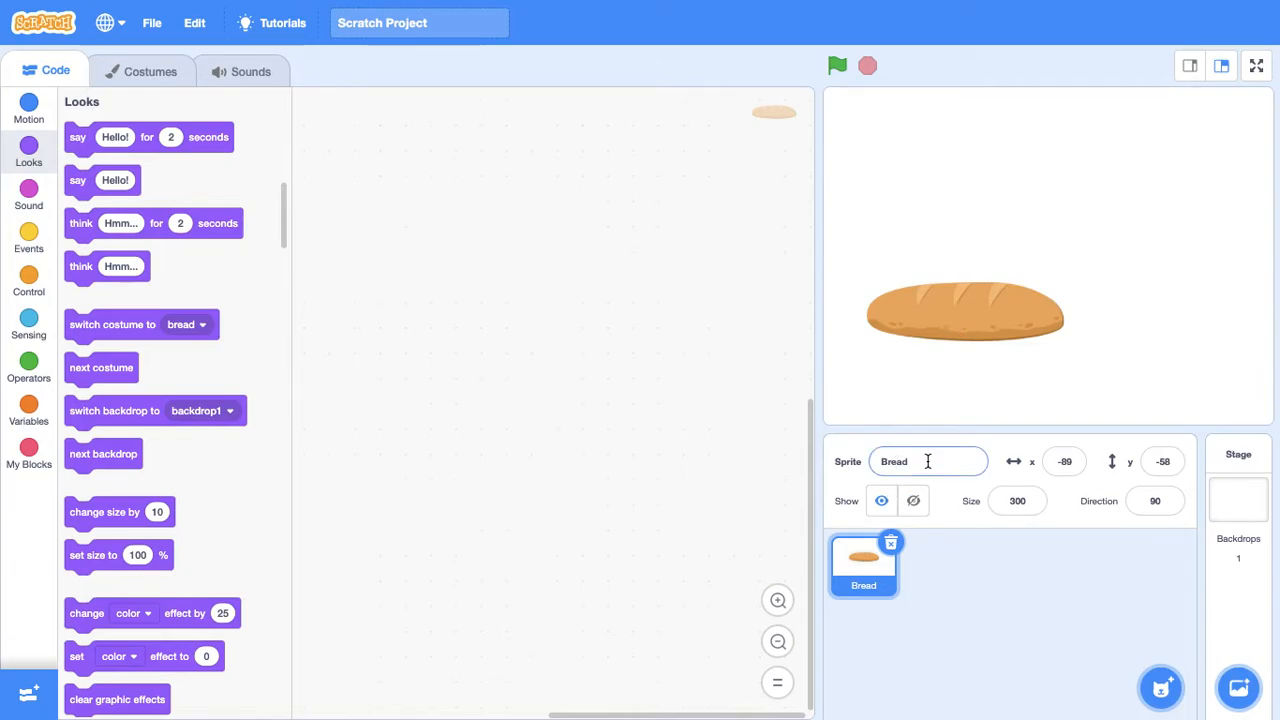
text(Barney)
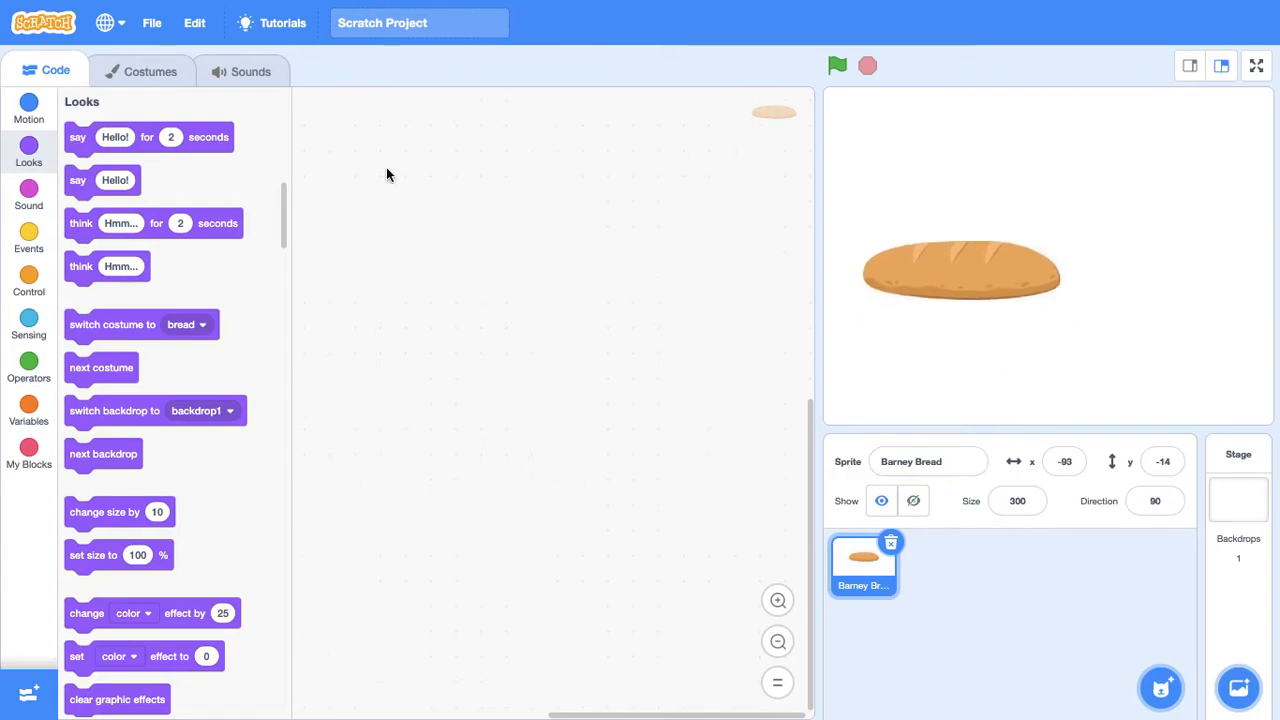
click(28, 107)
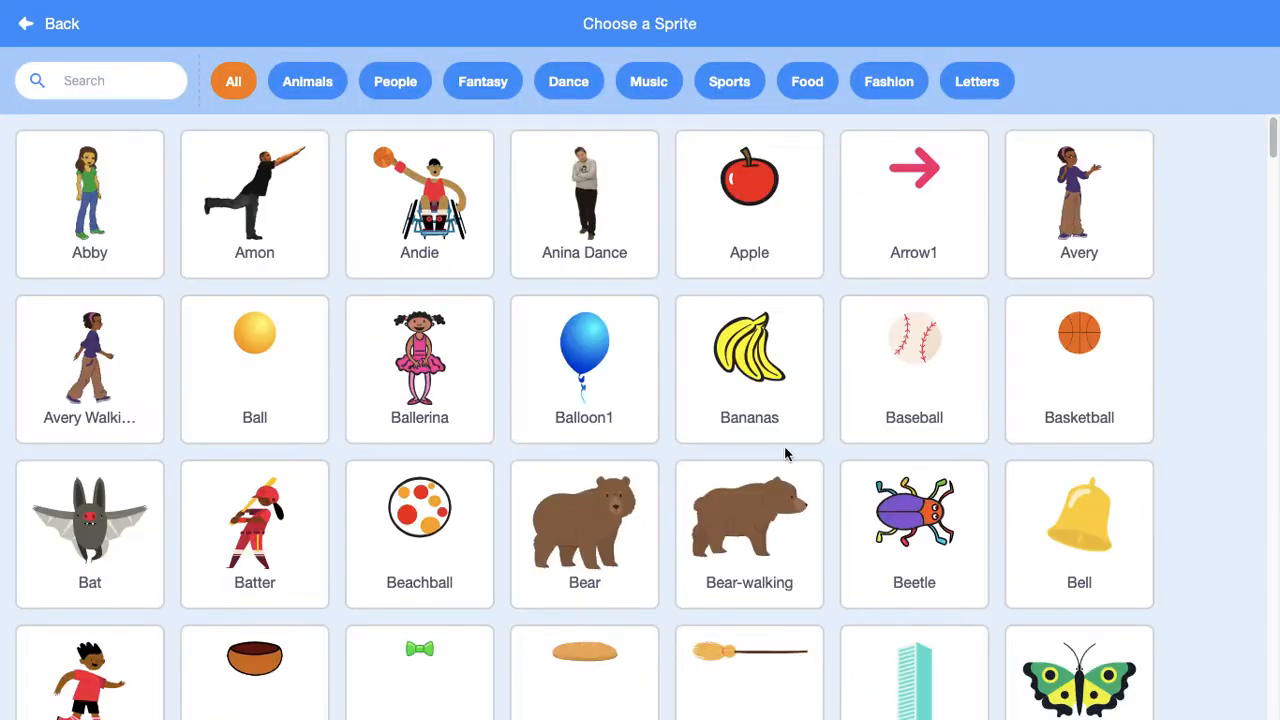
- Add Cheesy Puffs, rename it 'Barney Cheesy Puffs', and move it to the stage's upper right
scroll(down, 3)
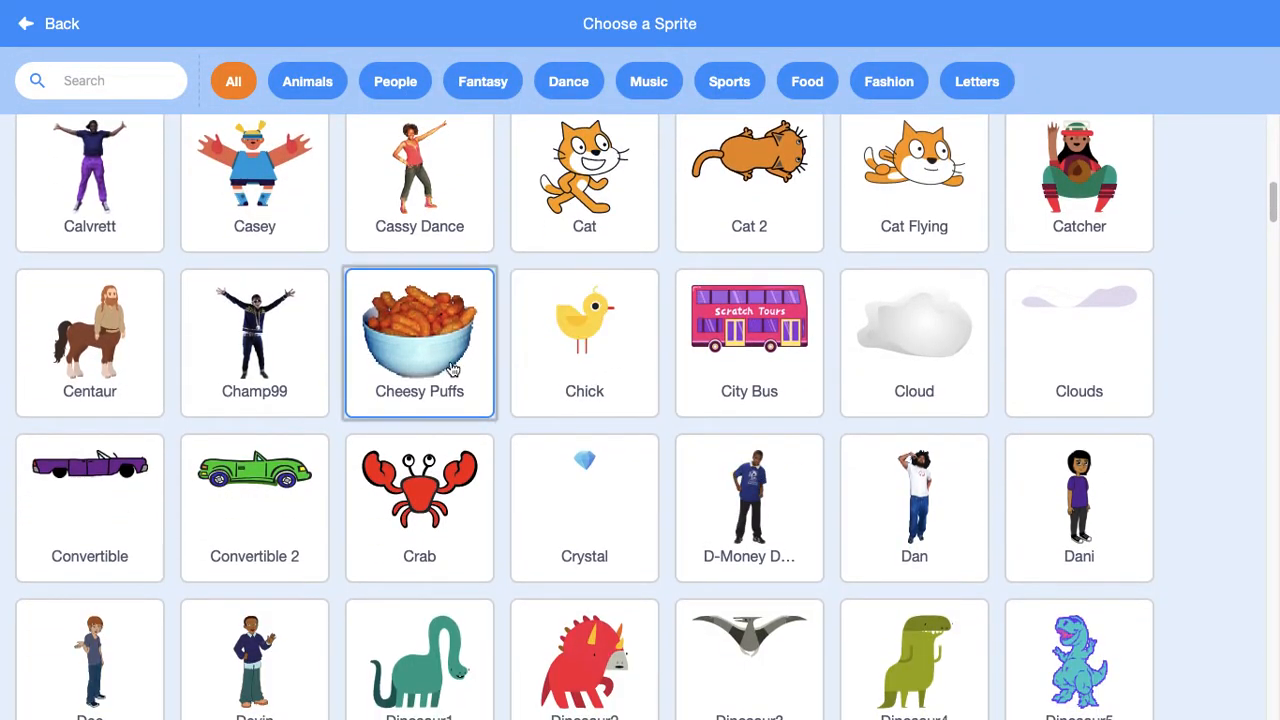
click(419, 342)
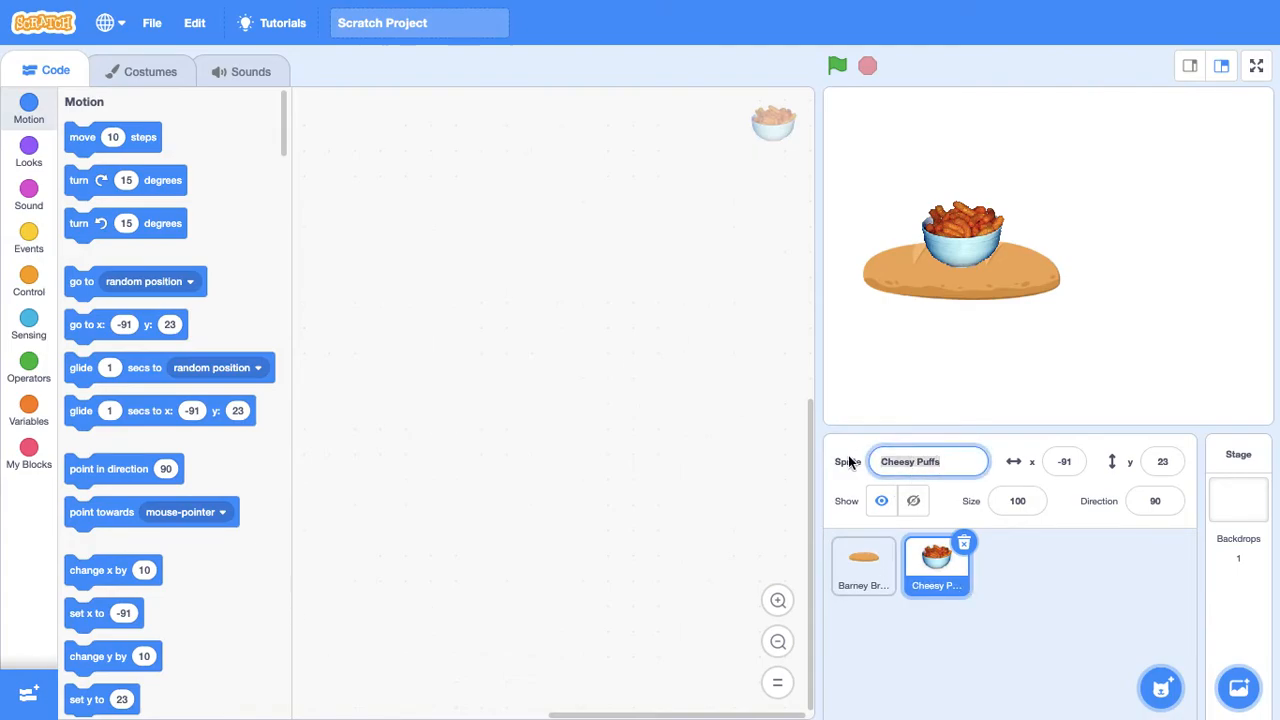
text(Barney C)
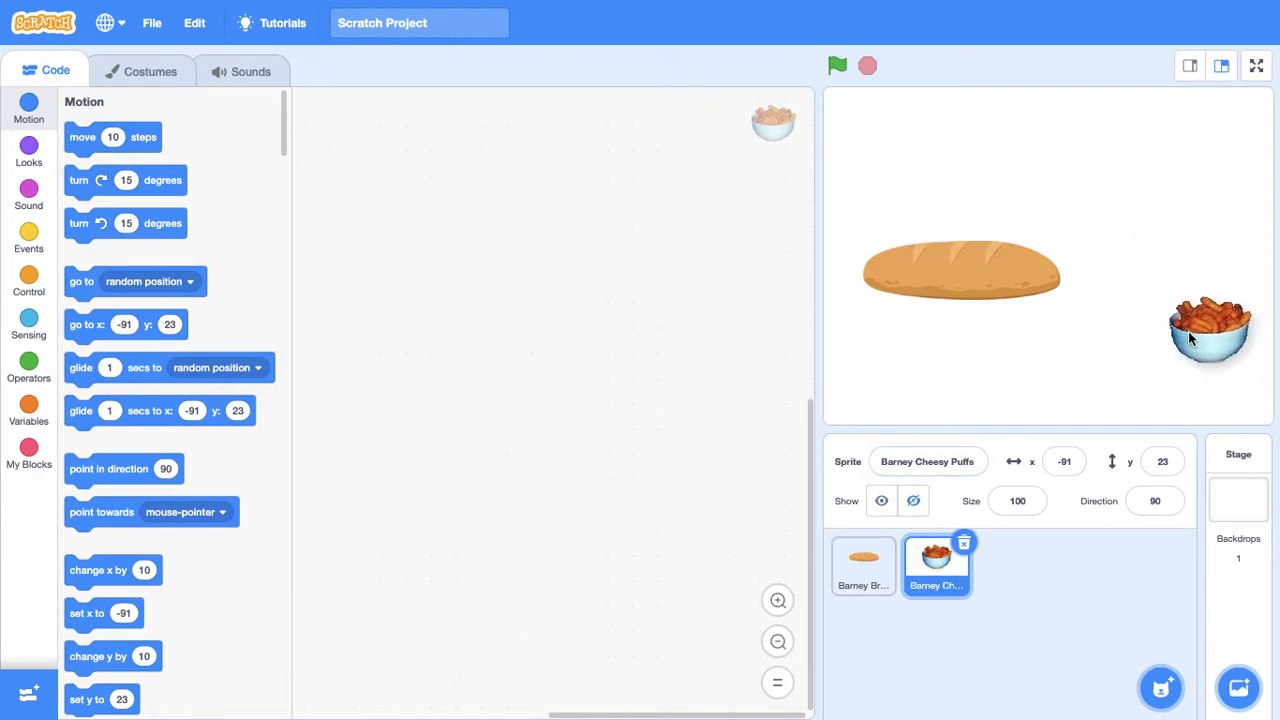
drag(1210, 330, 1150, 267)
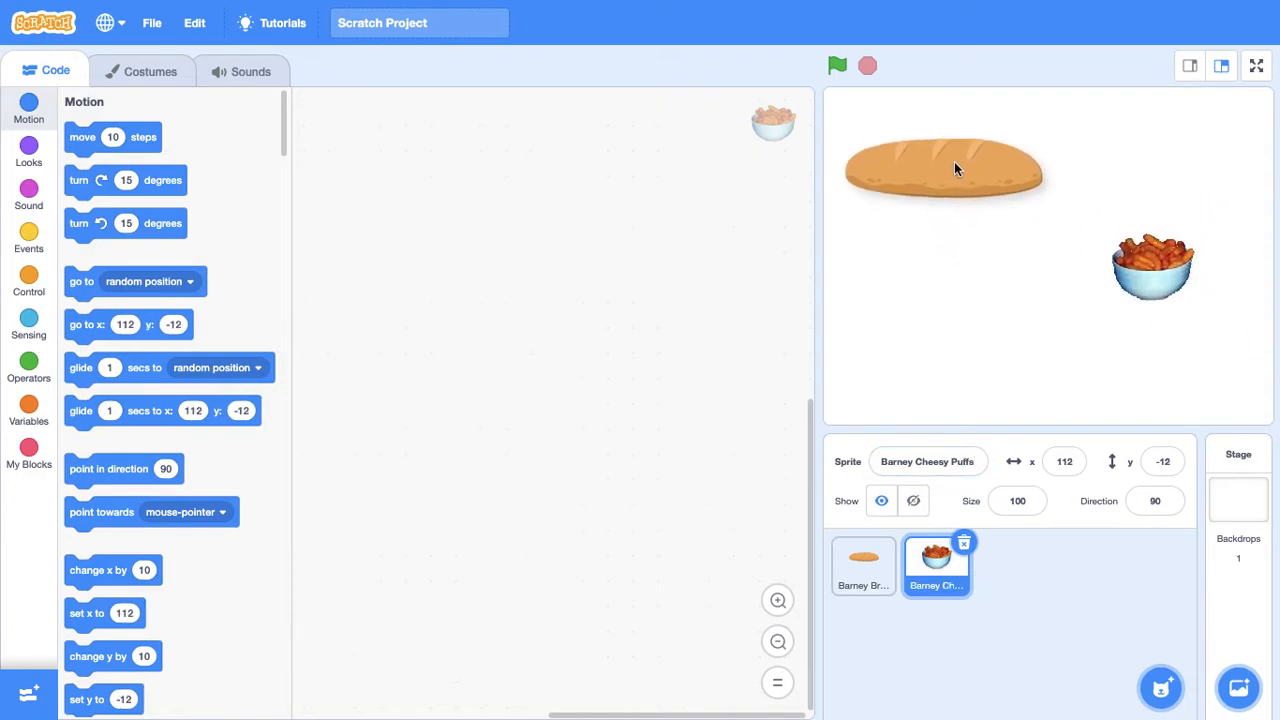
drag(1150, 267, 1210, 158)
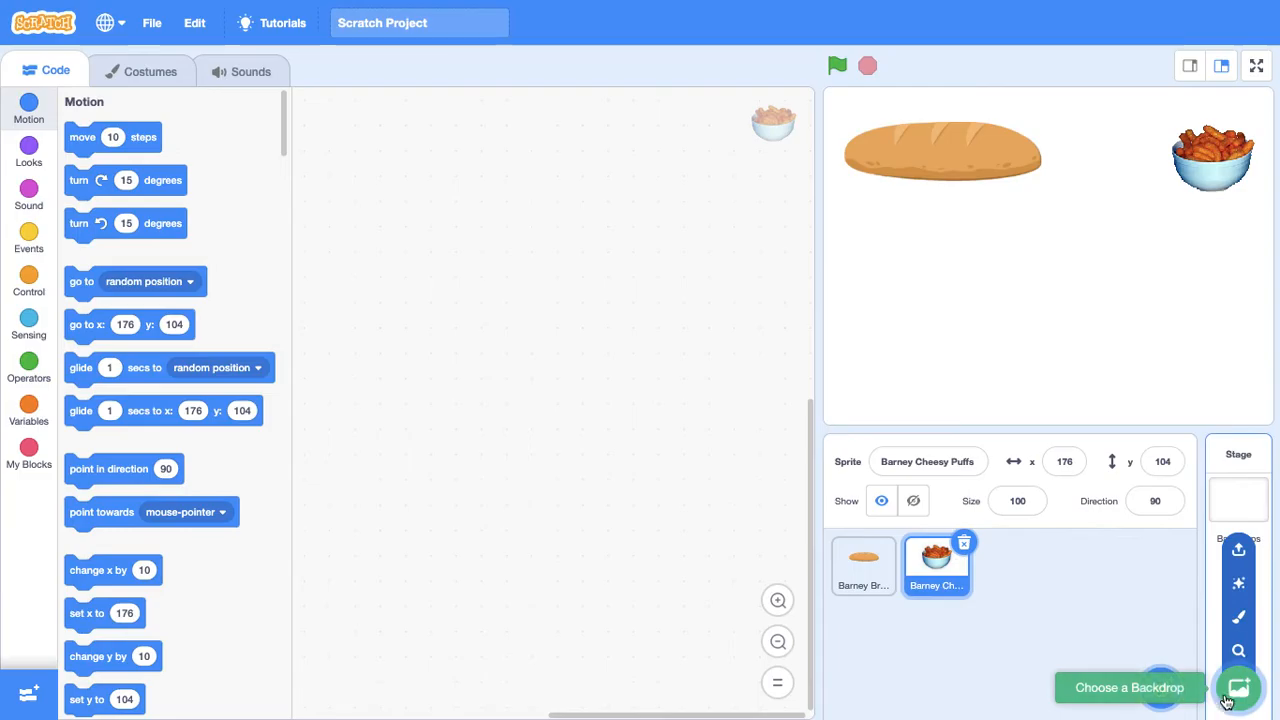
- Apply the Boardwalk backdrop to the stage
click(1238, 687)
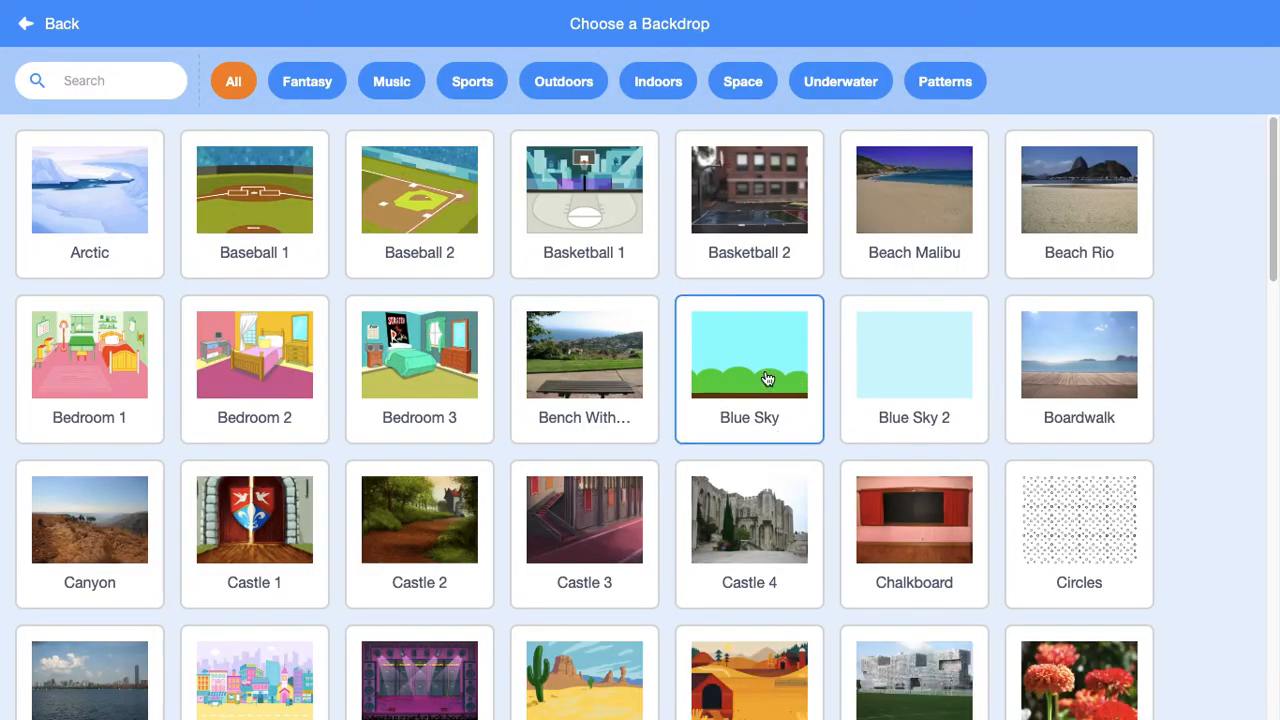
click(1079, 355)
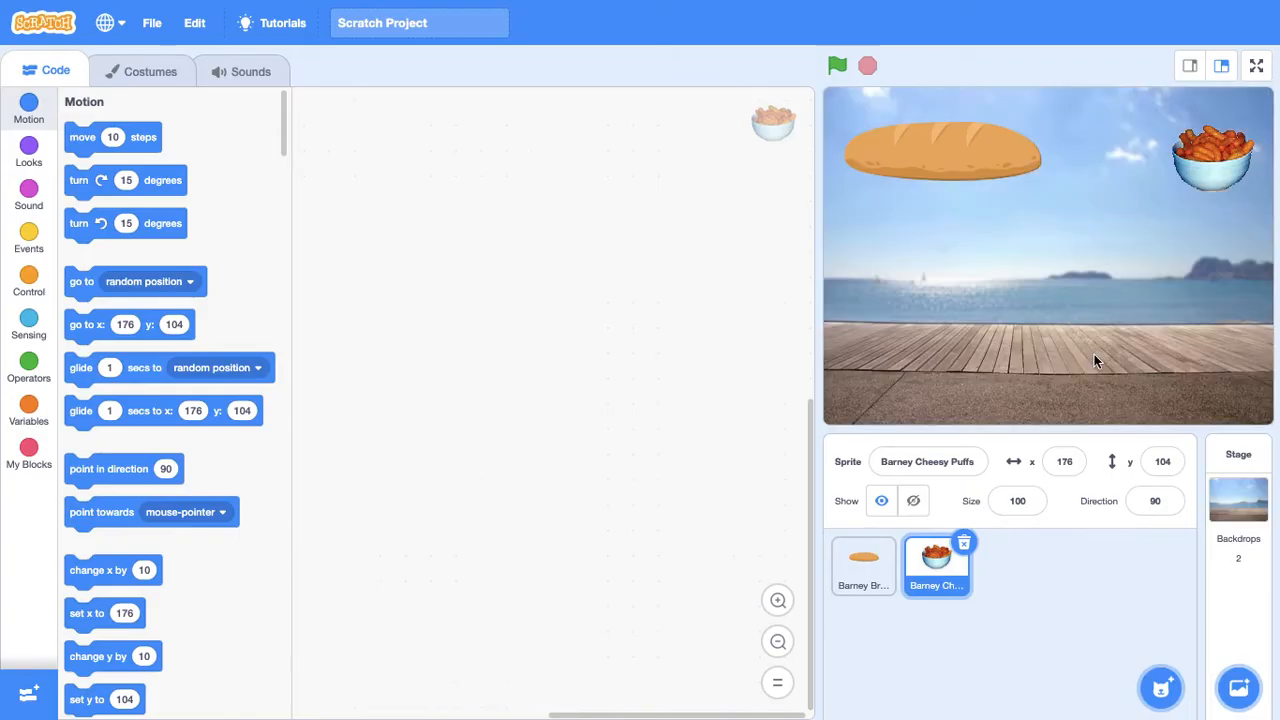
click(862, 565)
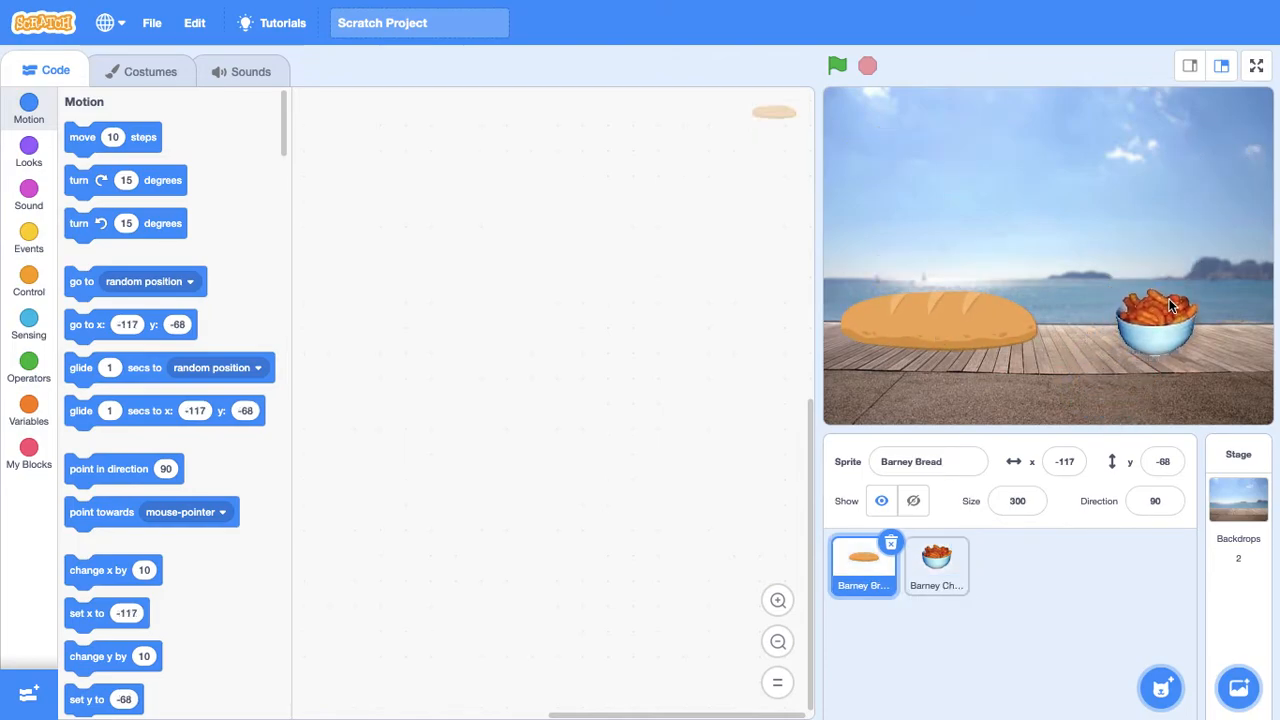
- Give Barney Cheesy Puffs a green-flag script saying 'Hello Bread' for 2 seconds
click(935, 565)
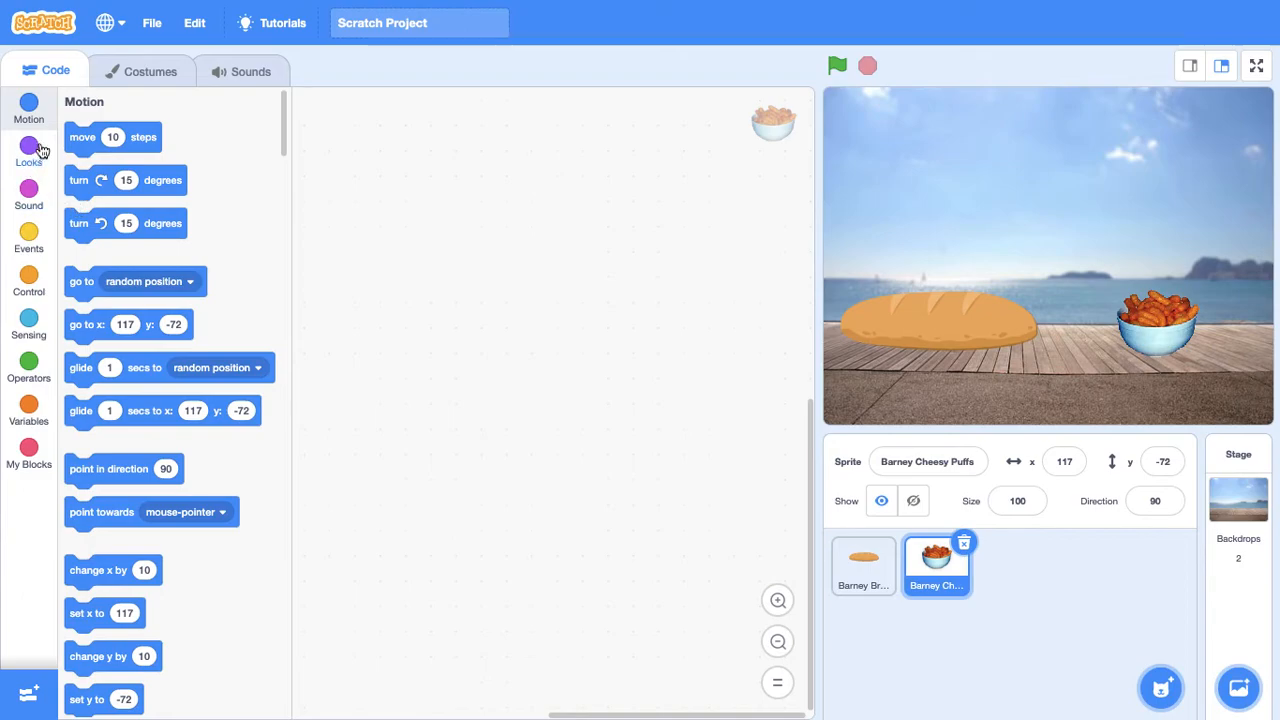
click(28, 237)
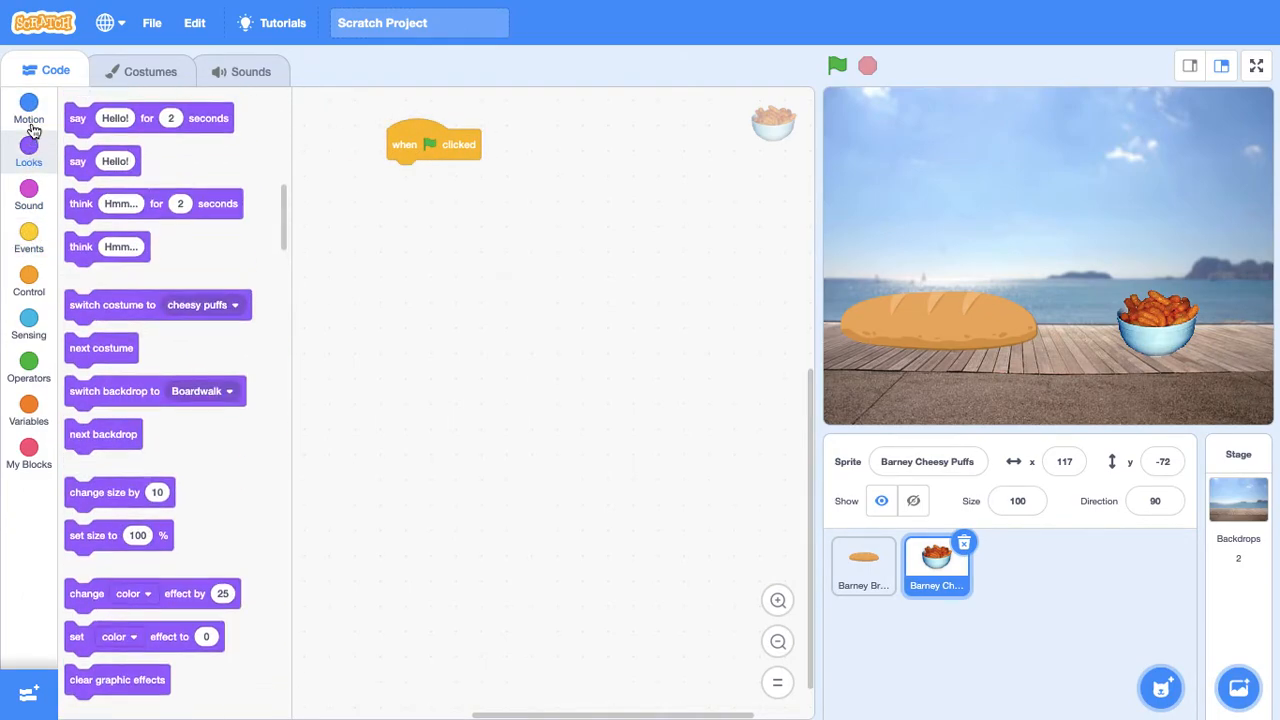
click(28, 107)
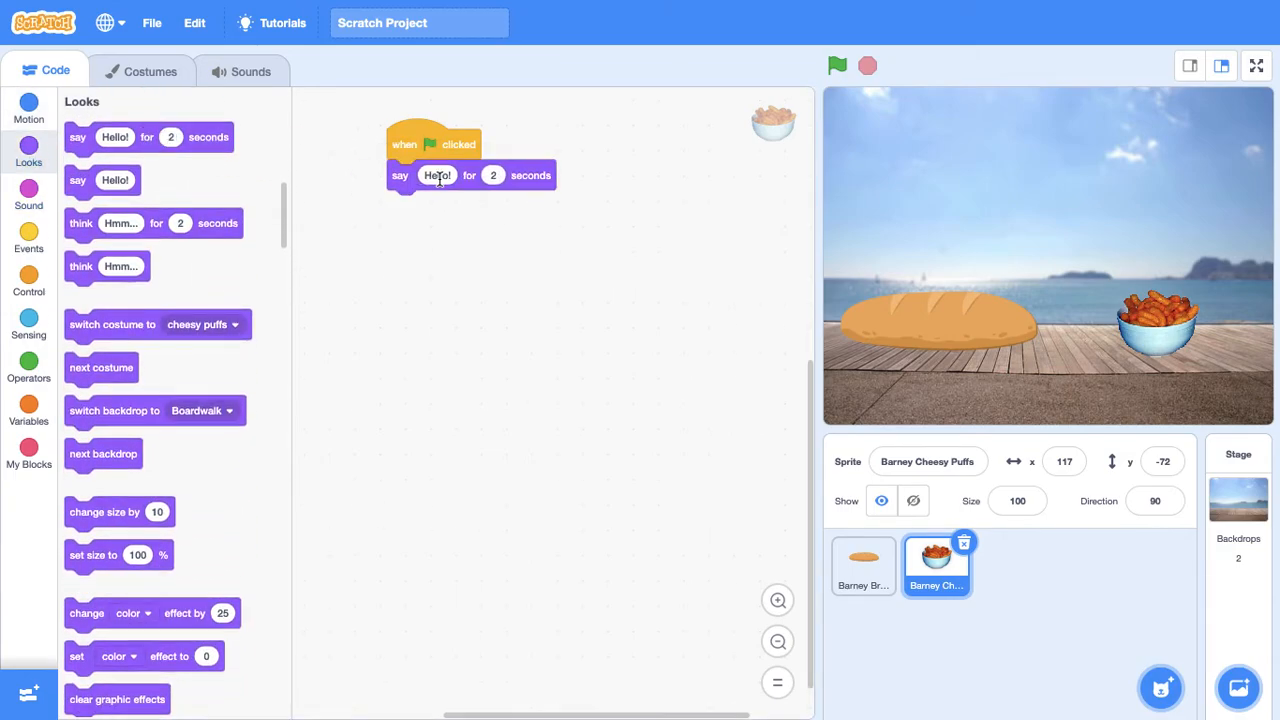
text(H)
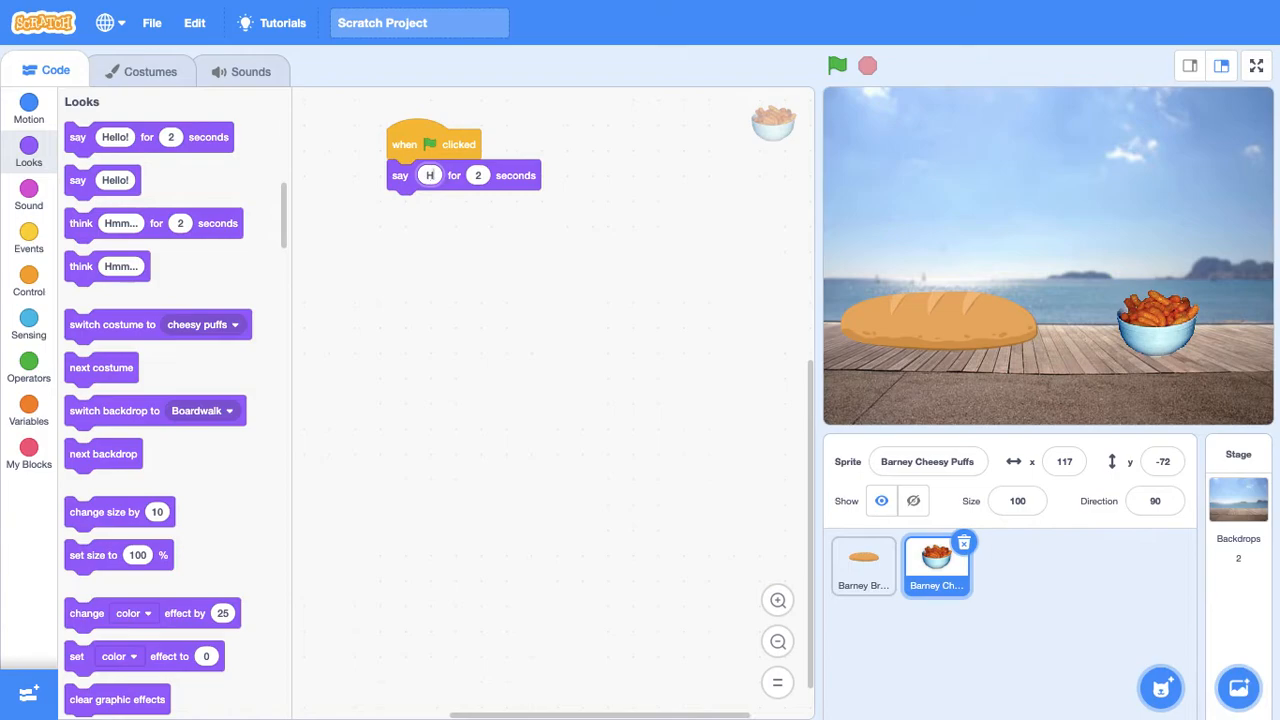
text(ello Bread)
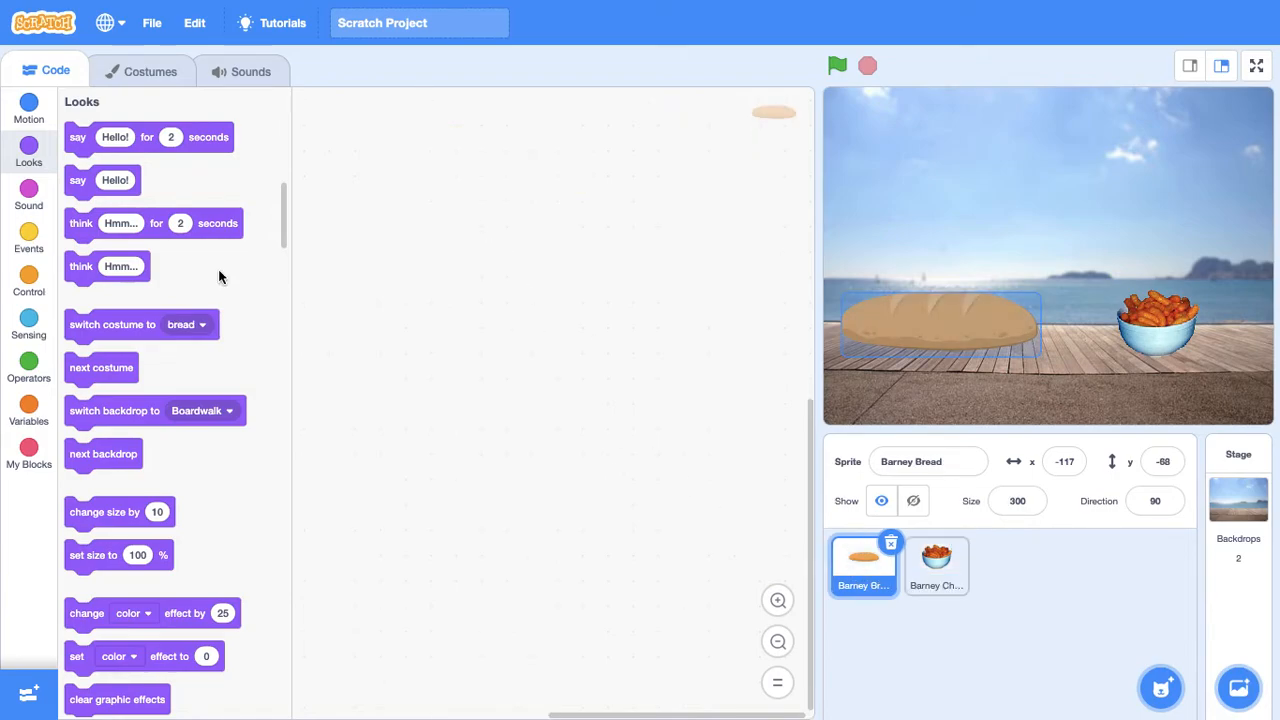
click(28, 237)
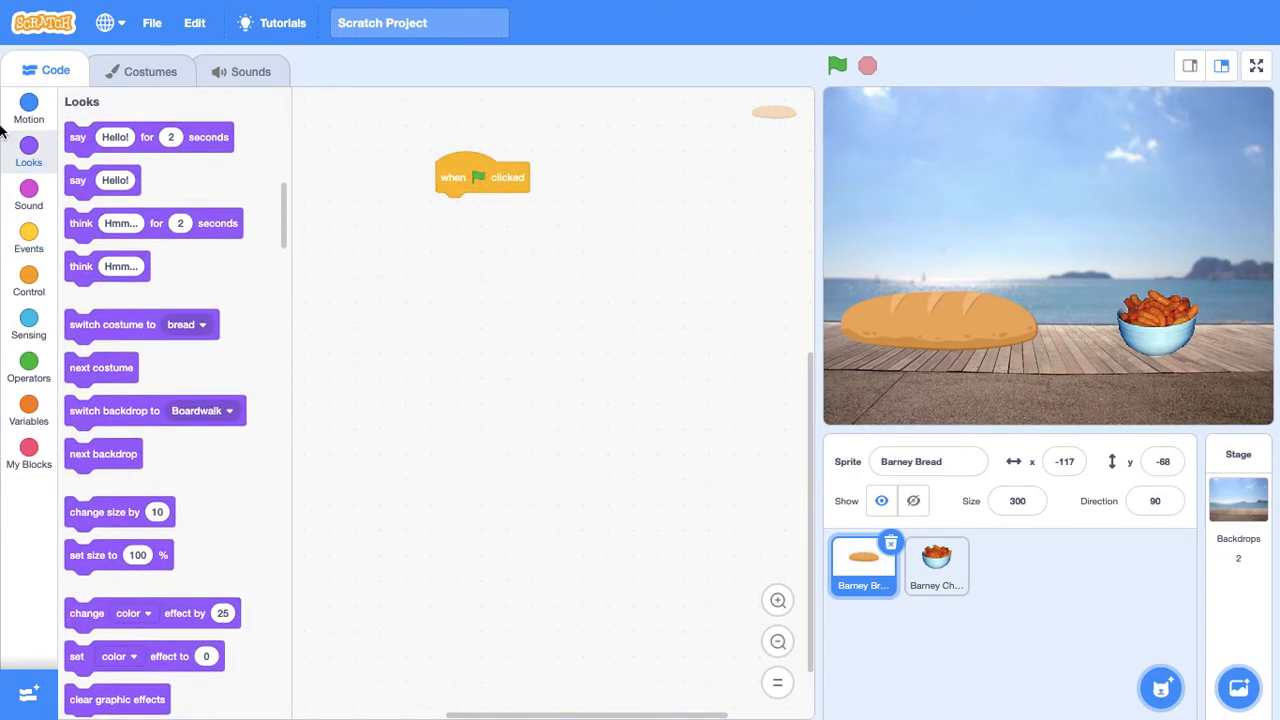
- Build the bread's script: flag, wait 2 seconds, say 'Hallo Barney Cheesy Puffs' for 2 seconds
click(28, 230)
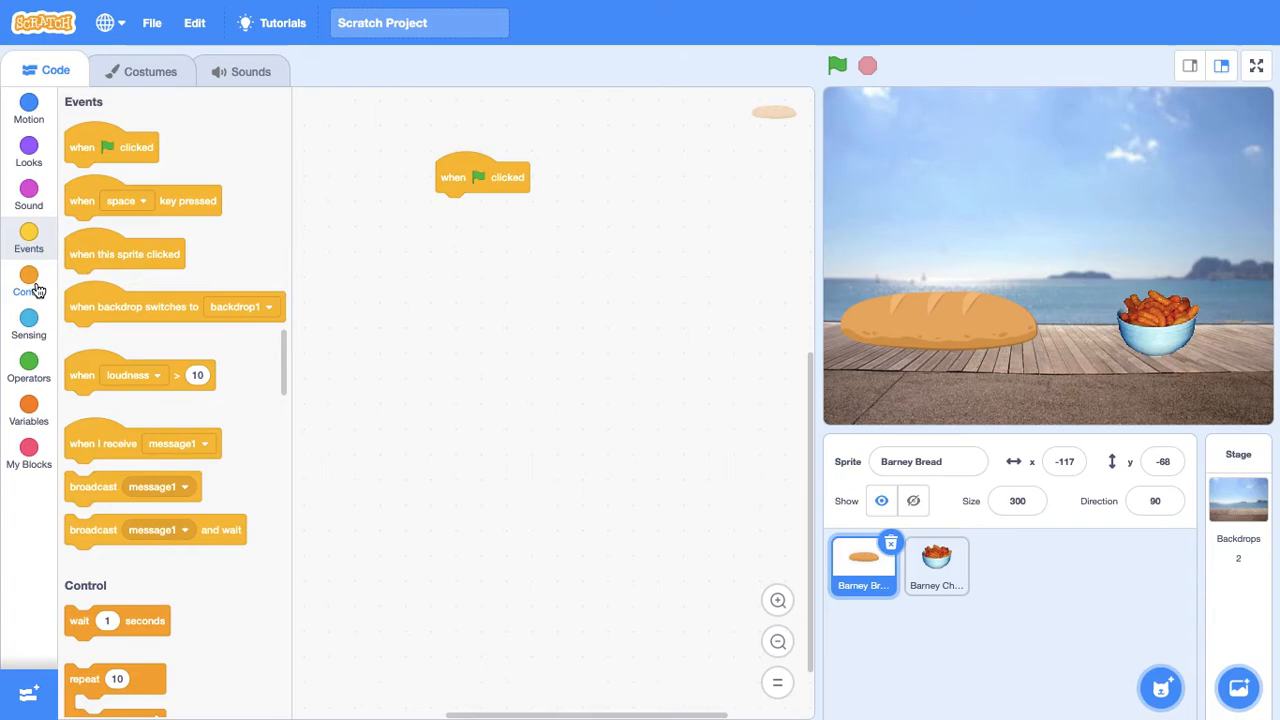
drag(117, 620, 488, 208)
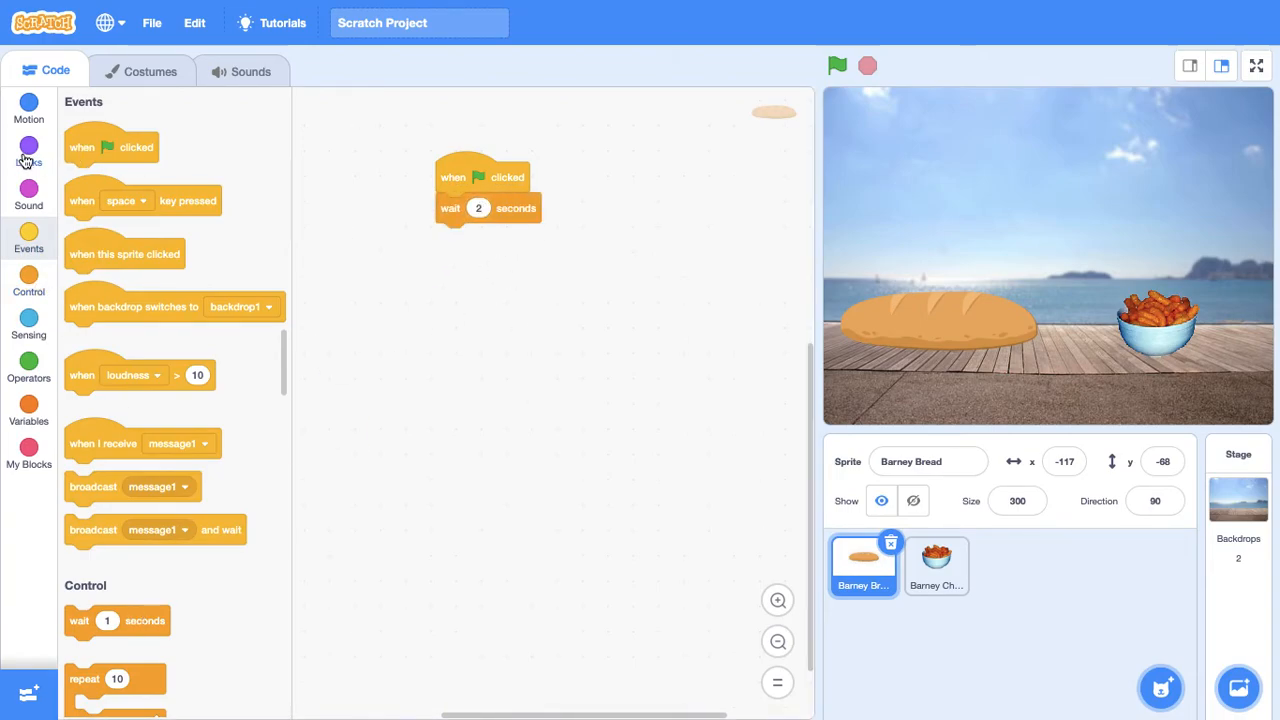
click(28, 152)
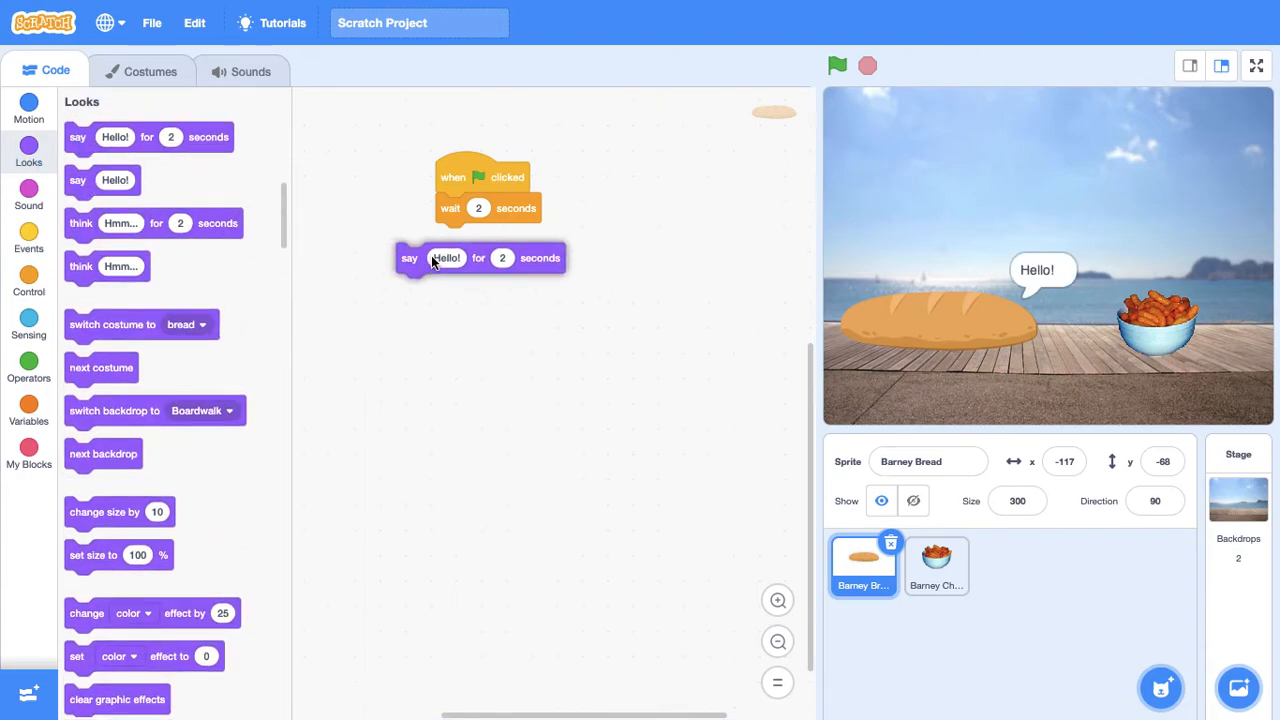
drag(410, 258, 450, 238)
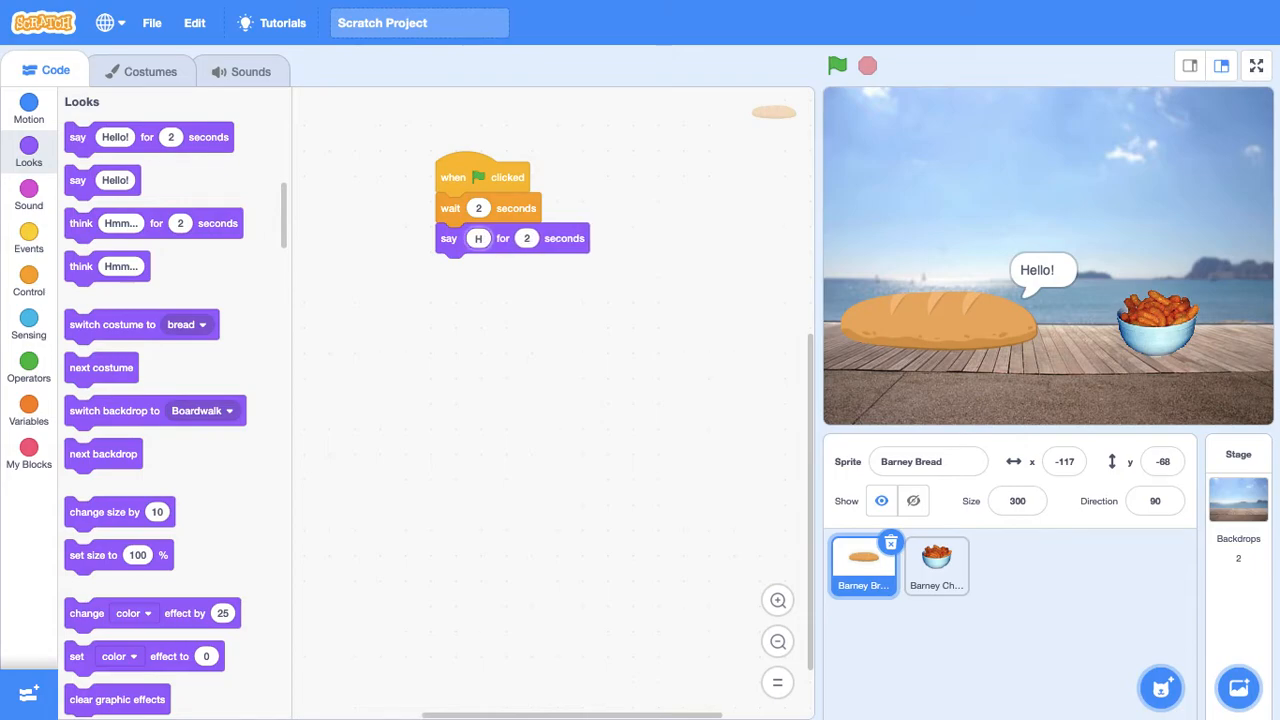
text(Hallo Barney Cheesy Puffs)
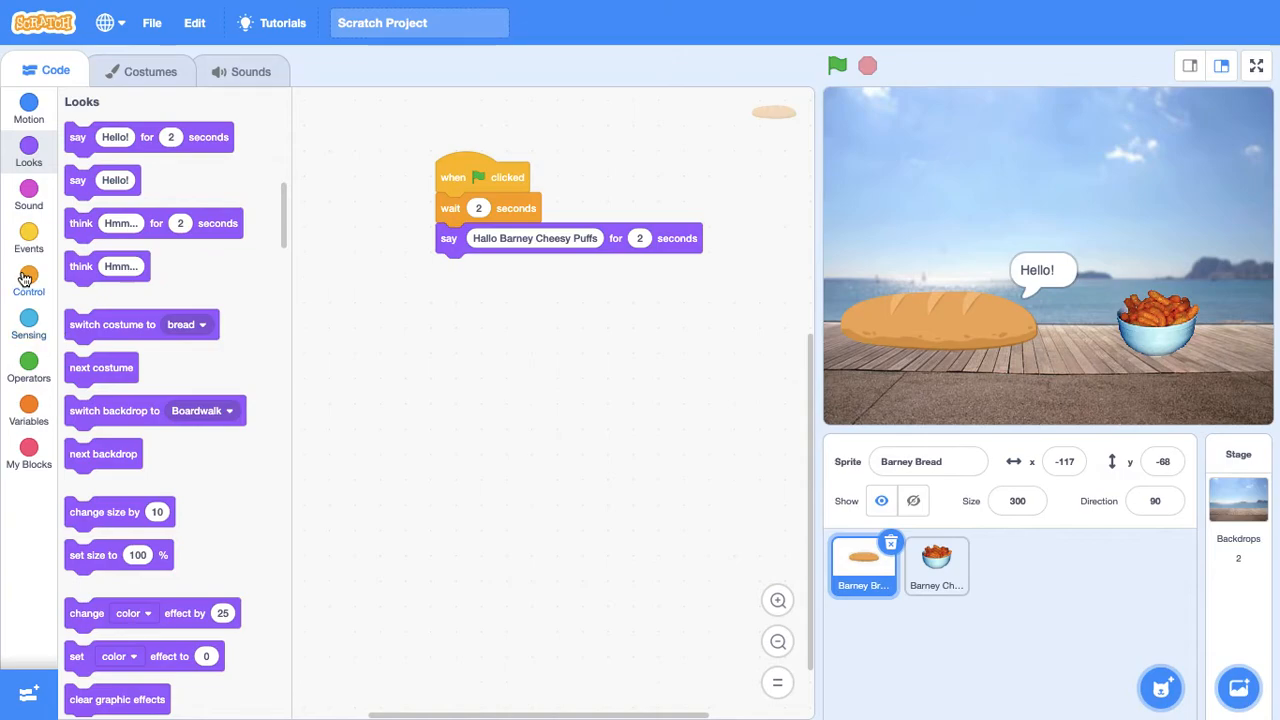
click(151, 71)
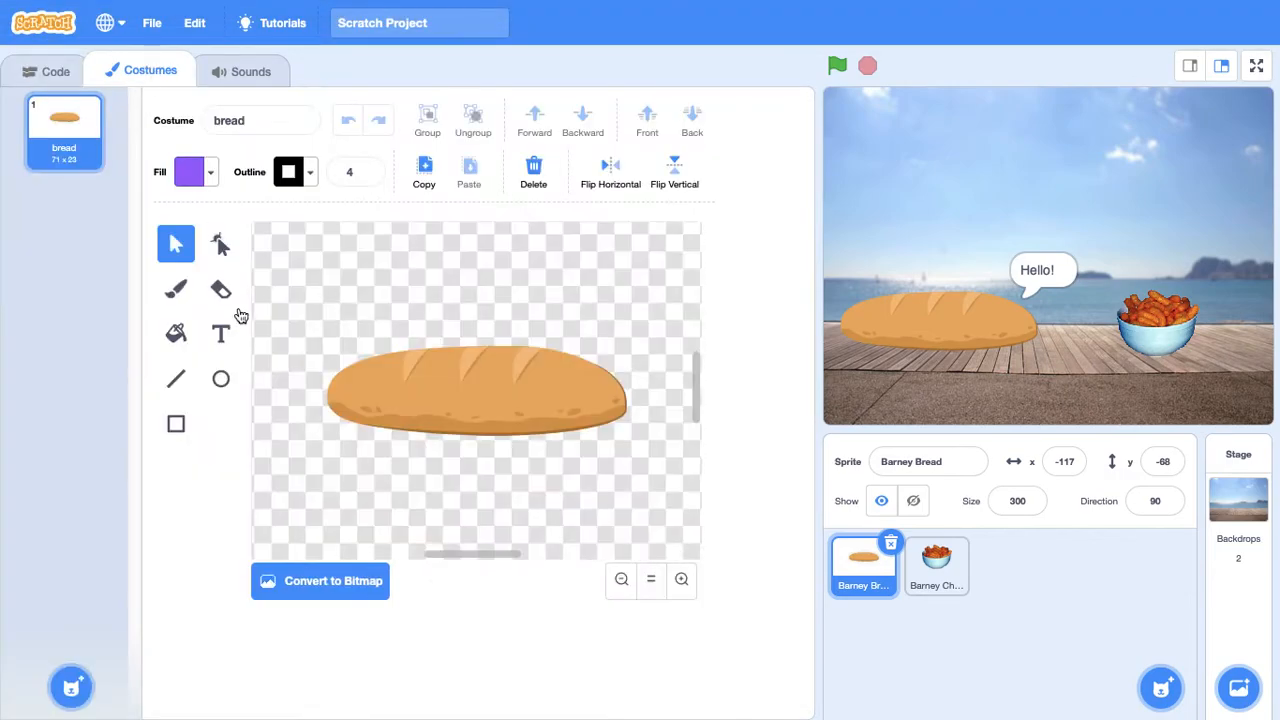
- Return to Barney Bread's code and run the project from the green flag
click(55, 71)
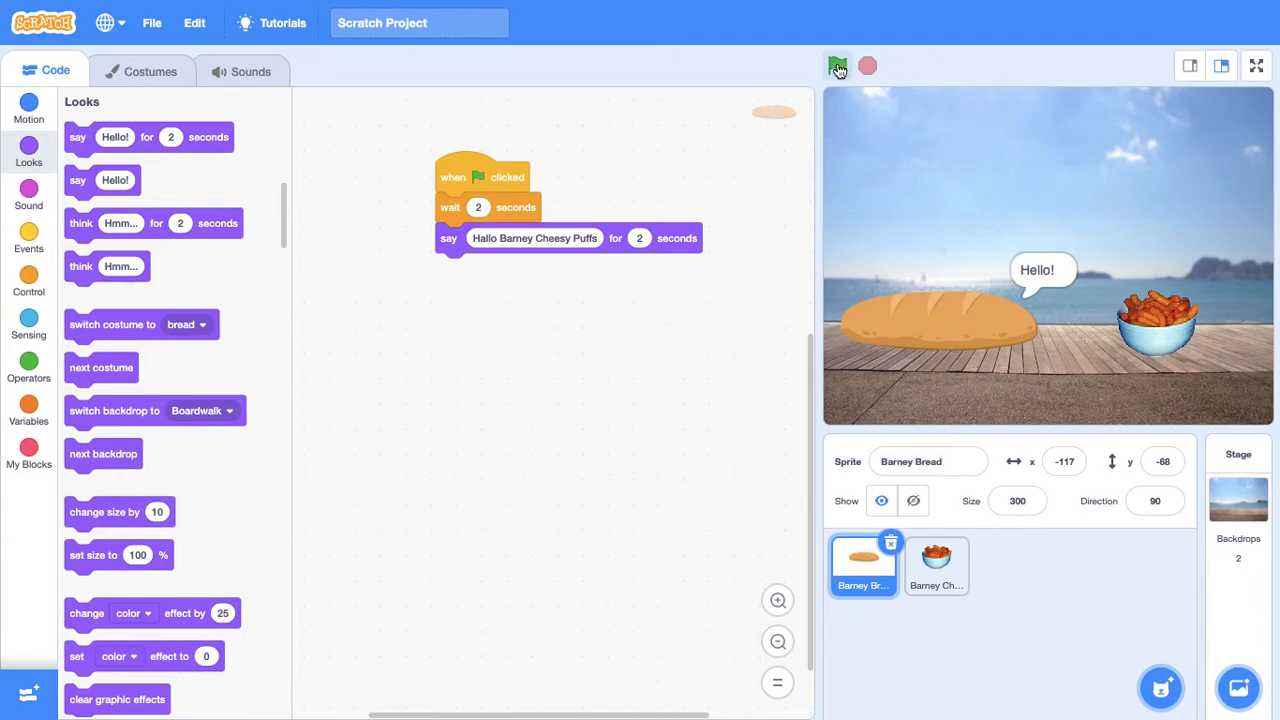
click(837, 66)
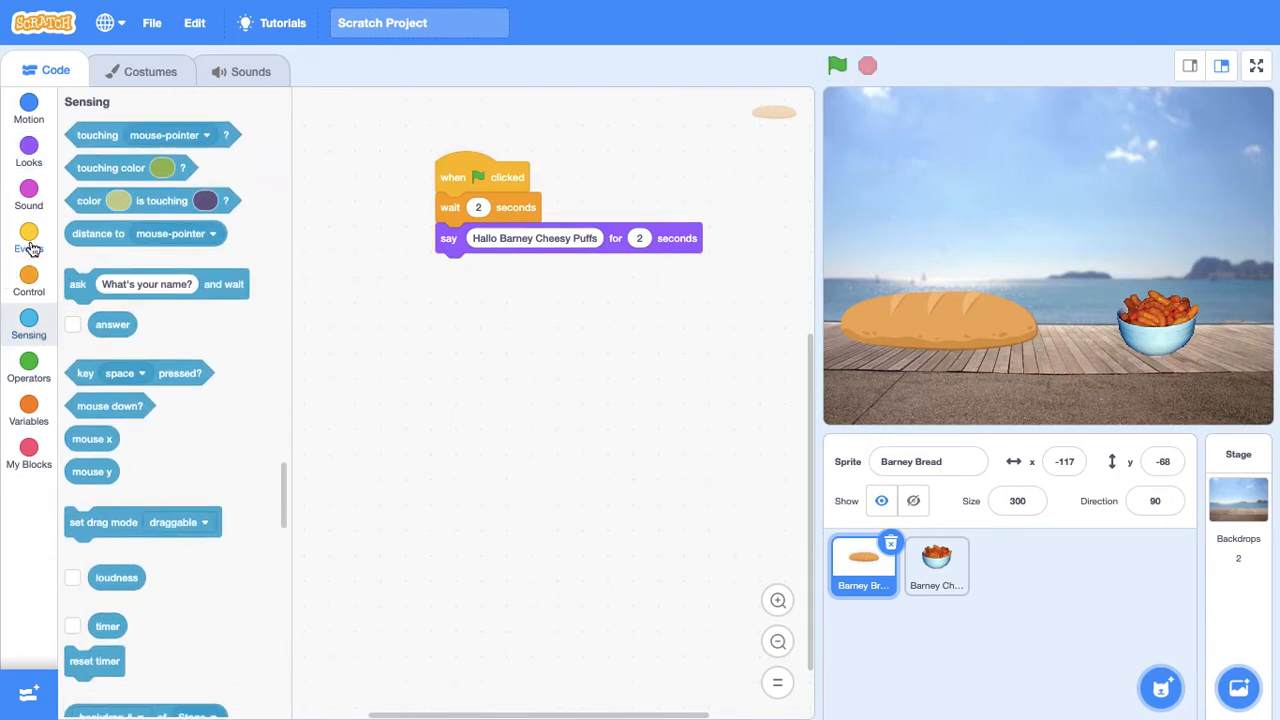
- Append a 'play sound pop until done' block to the bread's script and test-run it
click(28, 195)
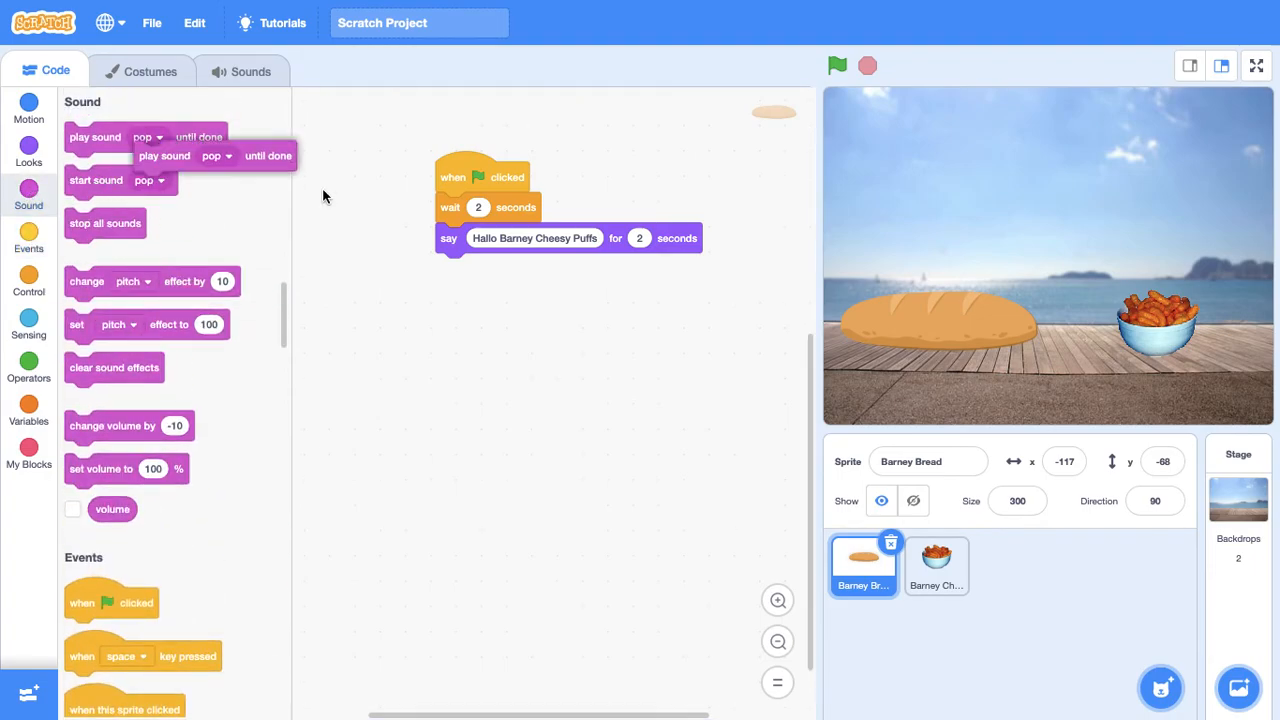
drag(130, 155, 465, 268)
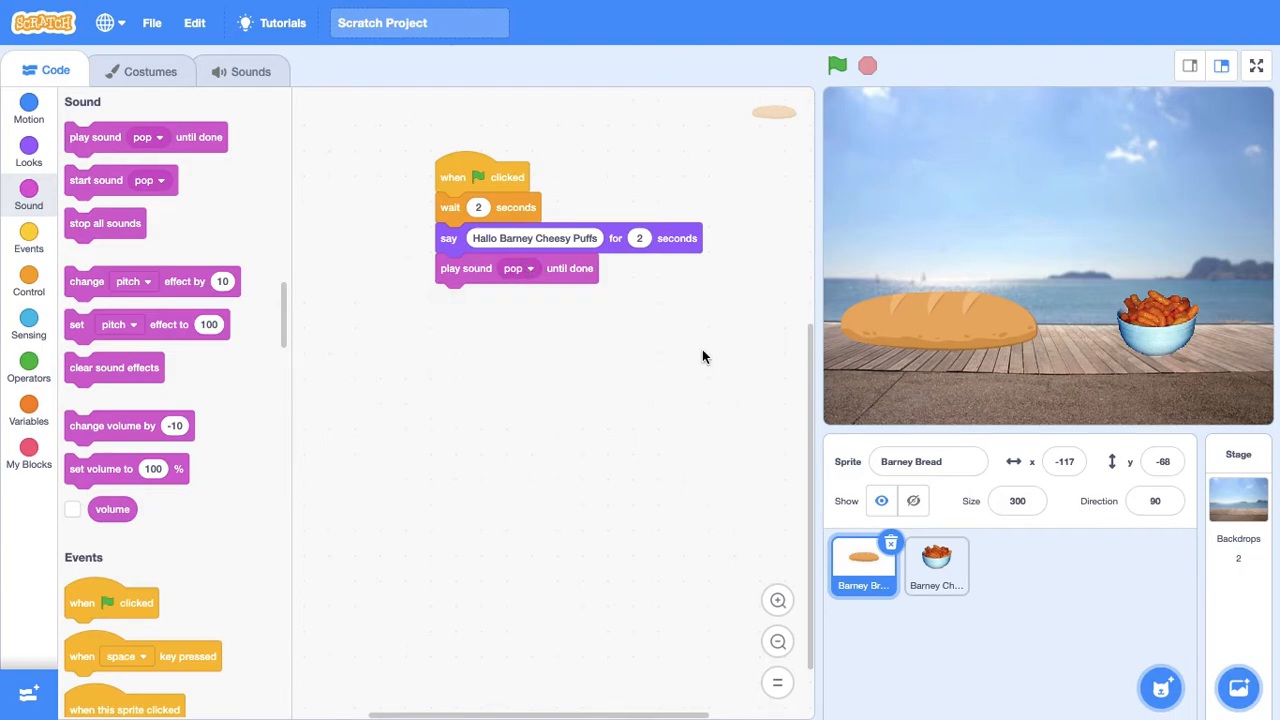
click(837, 65)
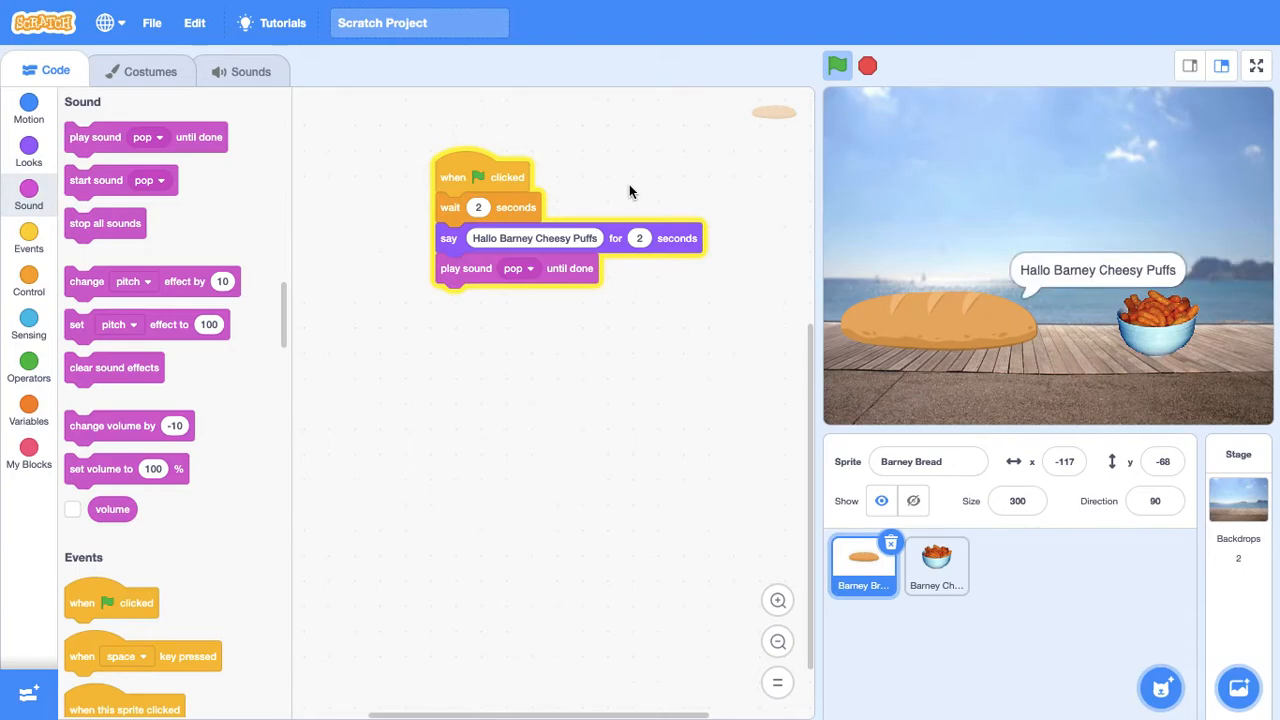
click(866, 65)
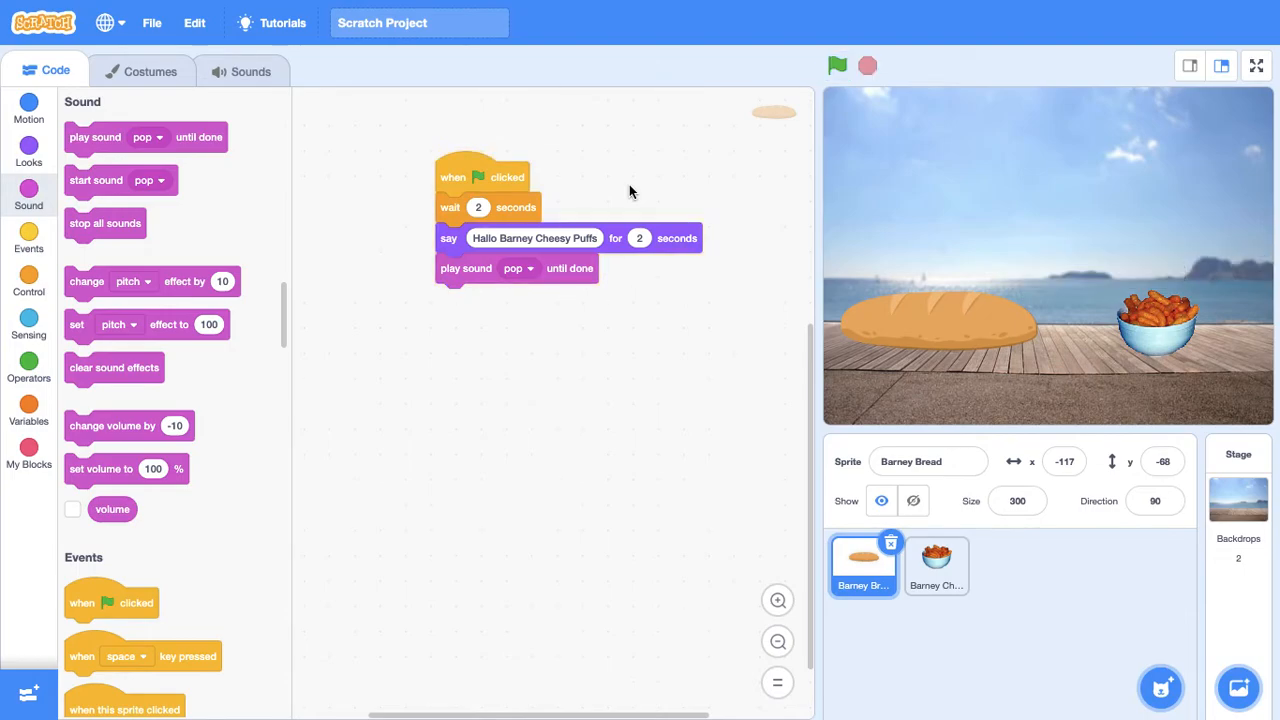
mouse_move(892, 620)
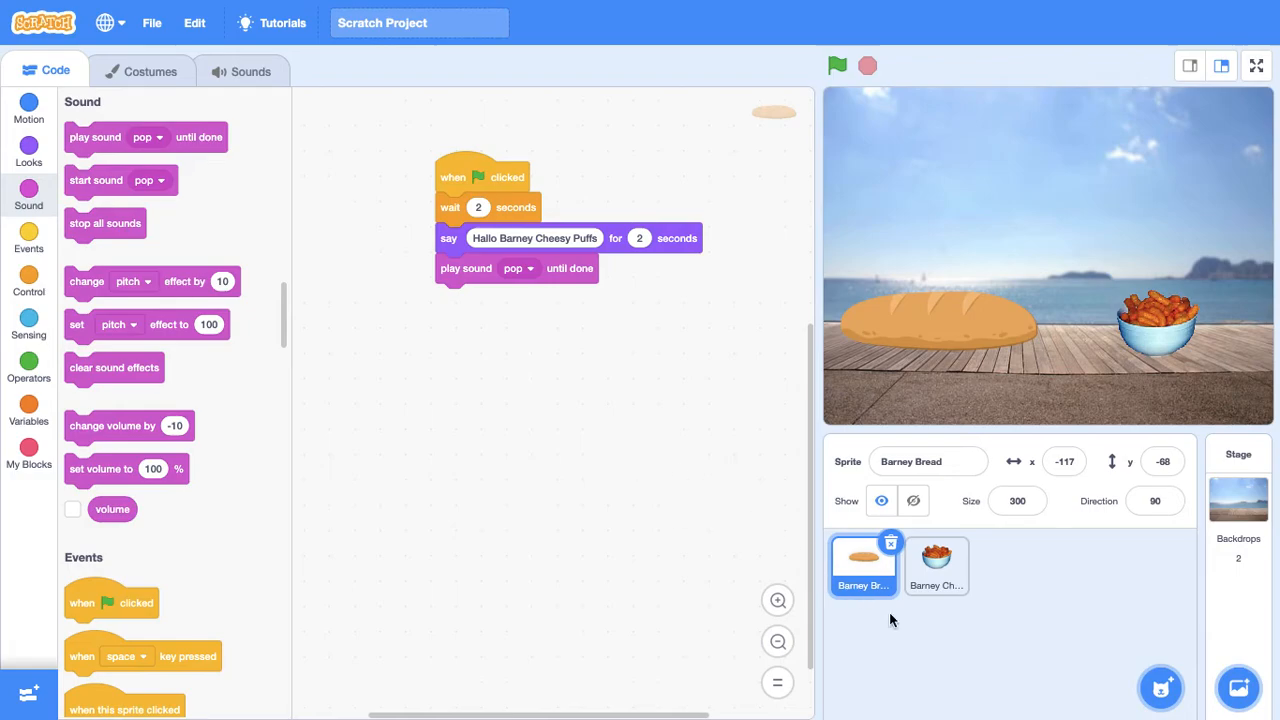
mouse_move(940, 593)
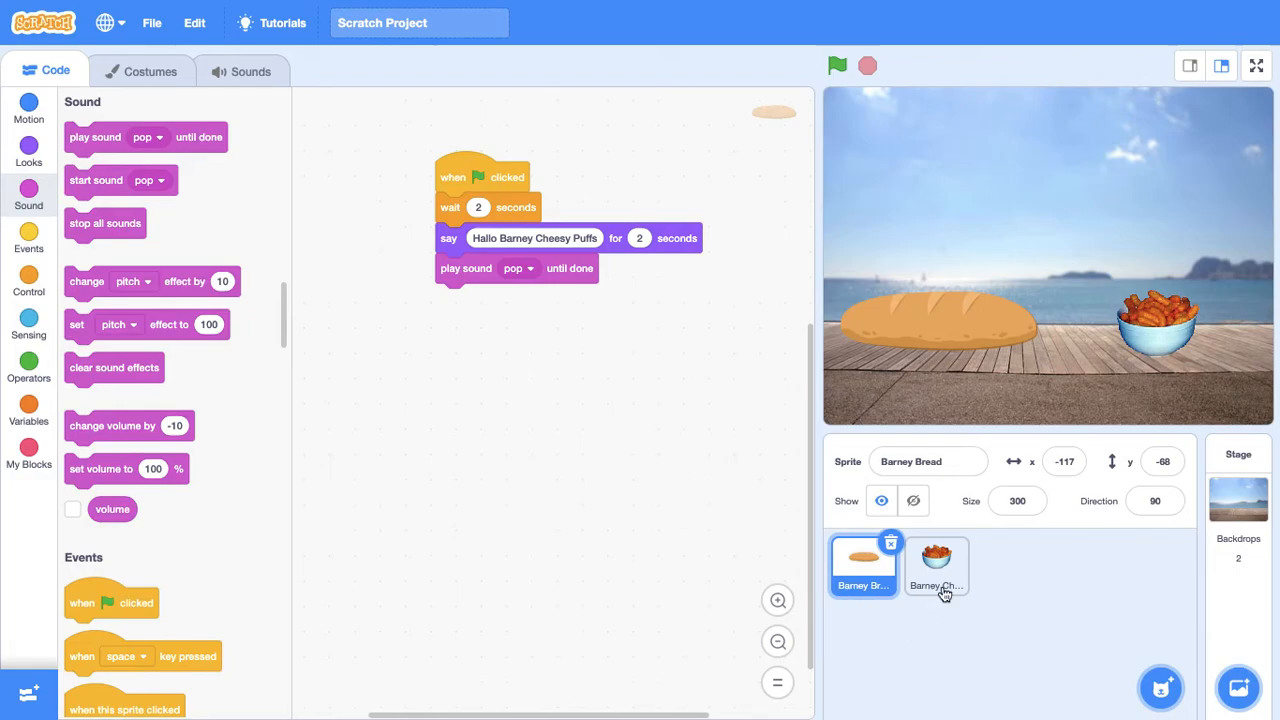
- Add the Ballerina-c costume to Cheesy Puffs as its second costume
click(152, 71)
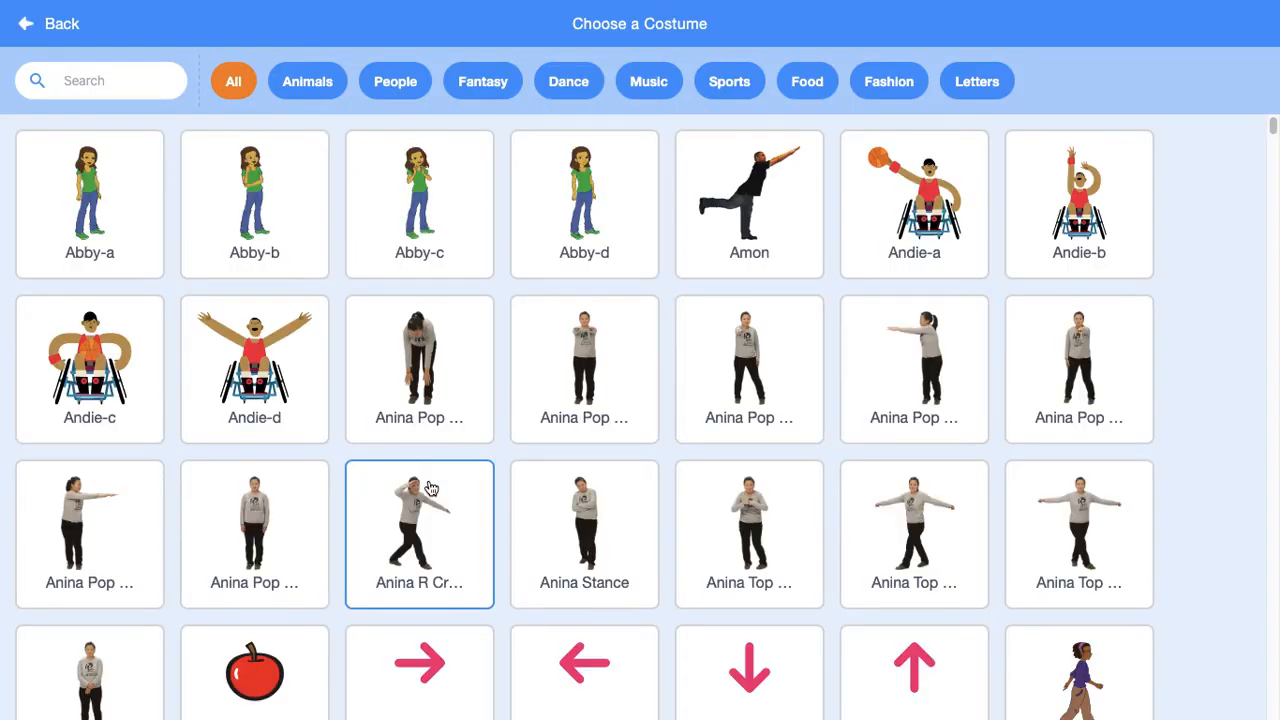
scroll(down, 3)
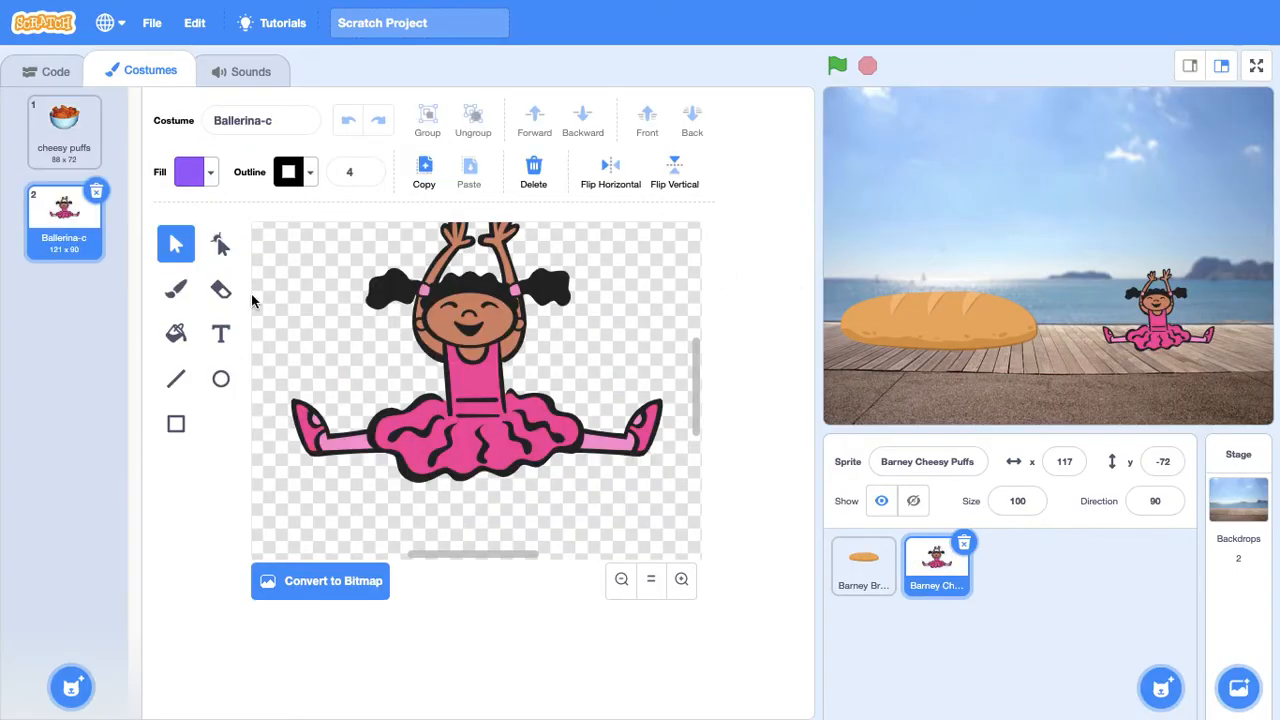
click(56, 71)
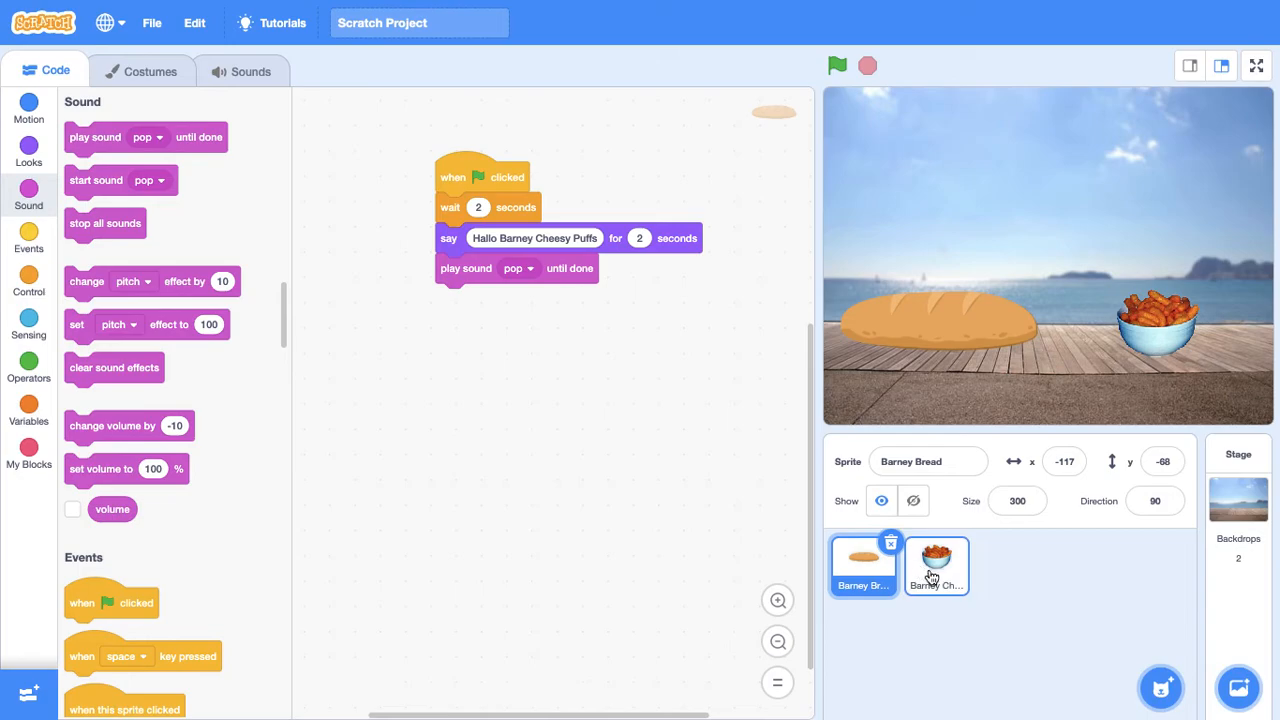
- Add a 'wait 2 seconds' block under Cheesy Puffs' 'Hello Bread' say block
click(936, 565)
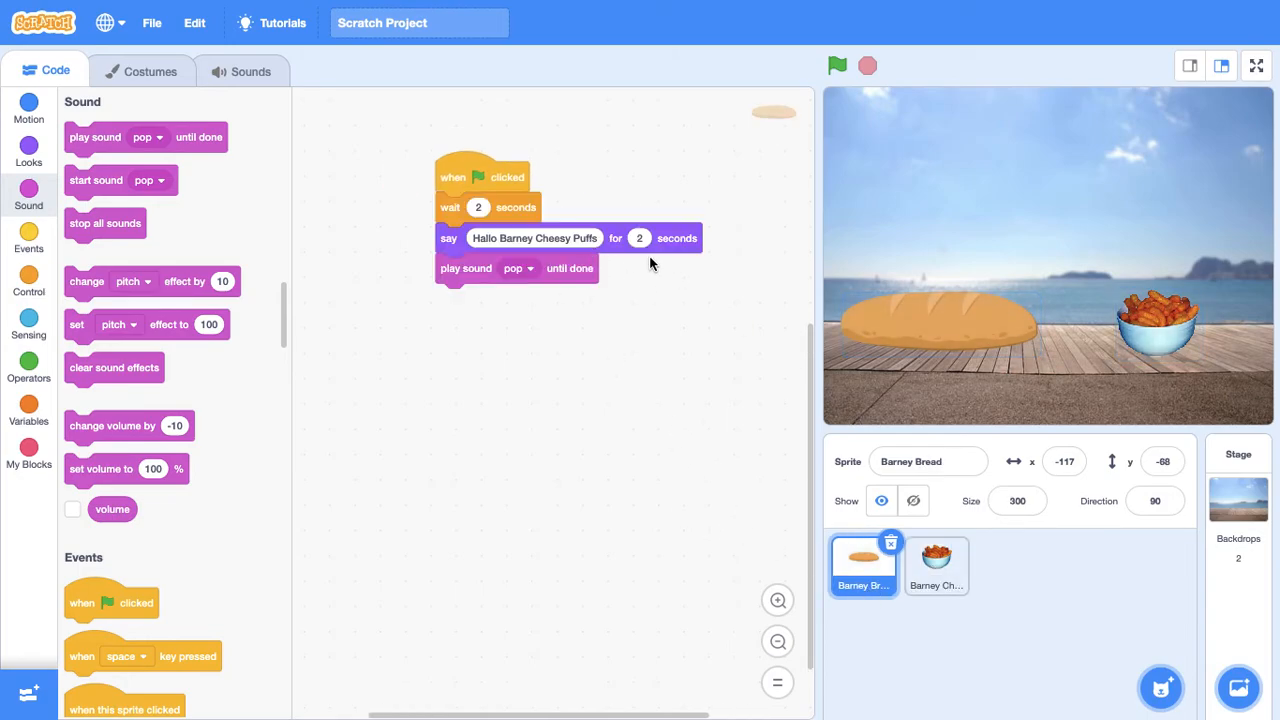
click(935, 565)
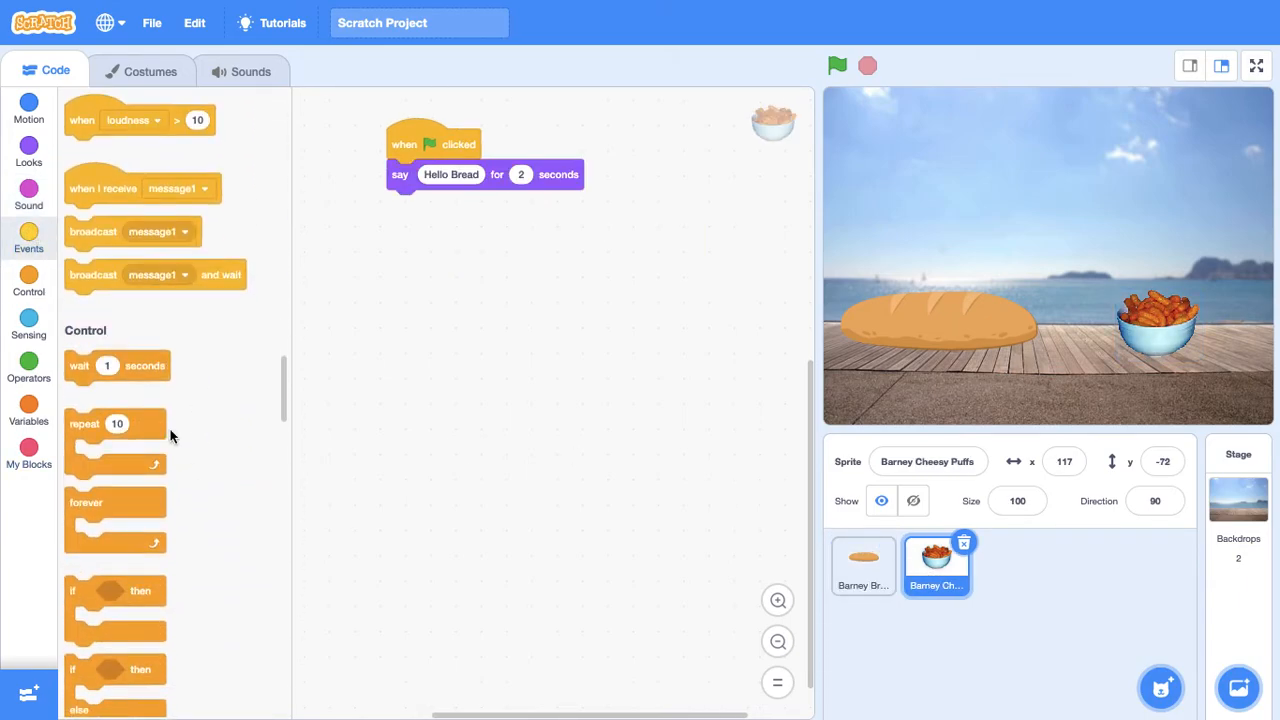
drag(117, 365, 438, 205)
text(2)
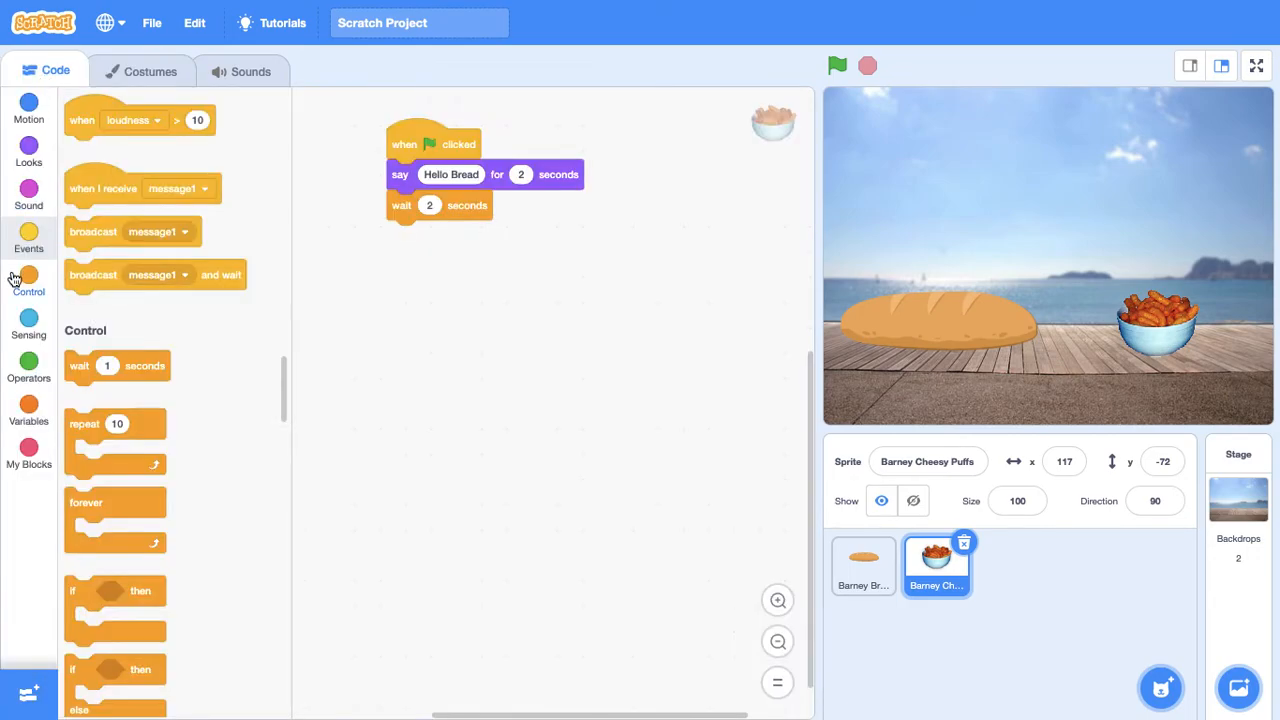
click(28, 150)
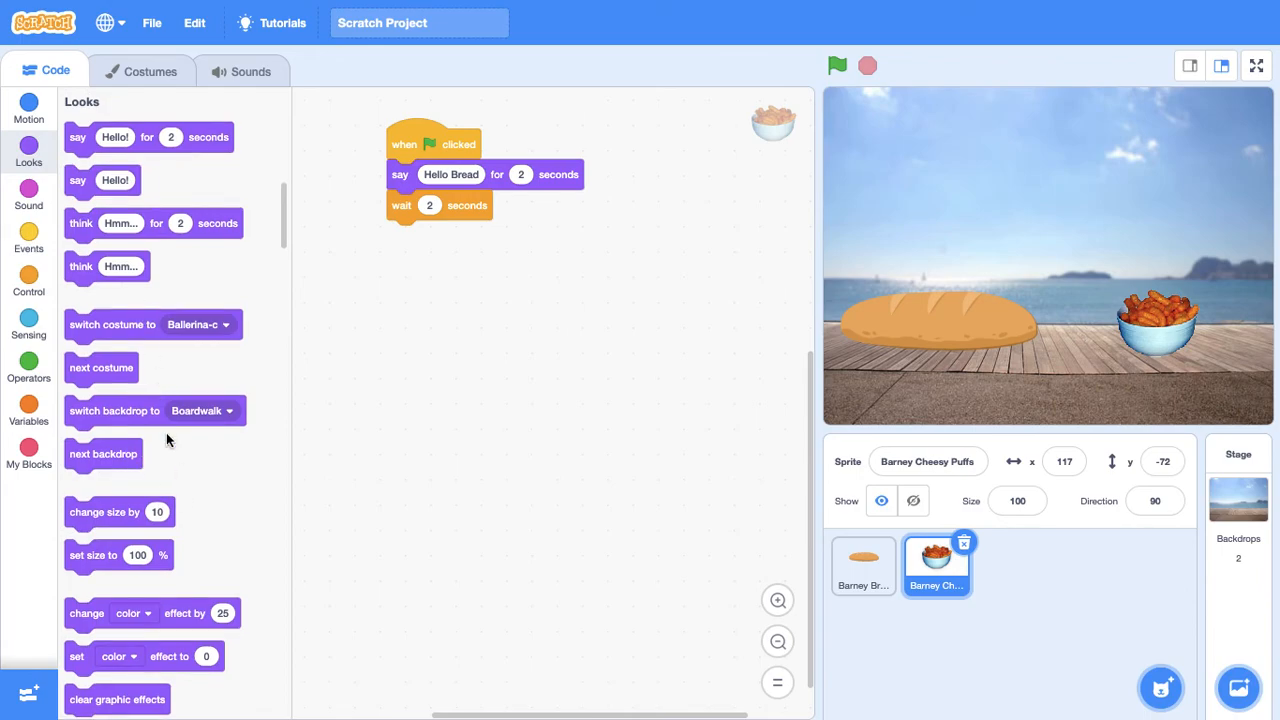
- Add 'switch costume to Ballerina-c' and 'say I am now a ballerina' blocks, then run
drag(112, 324, 470, 235)
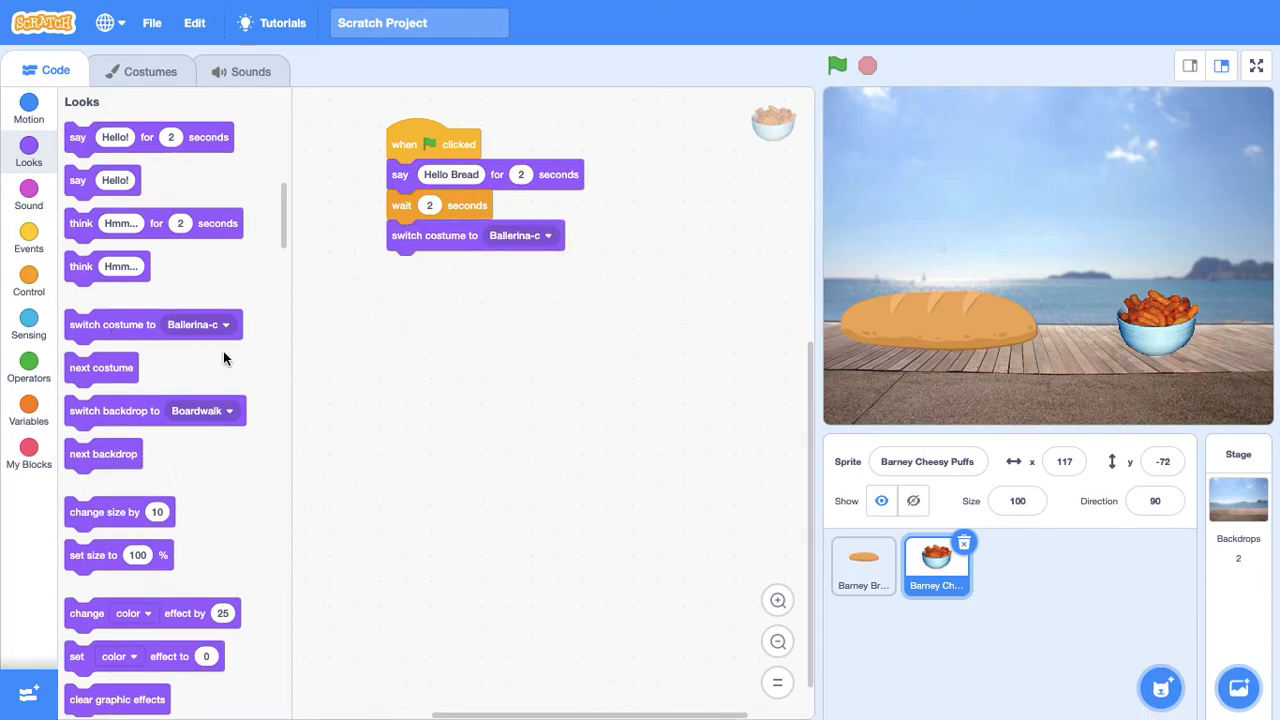
click(28, 107)
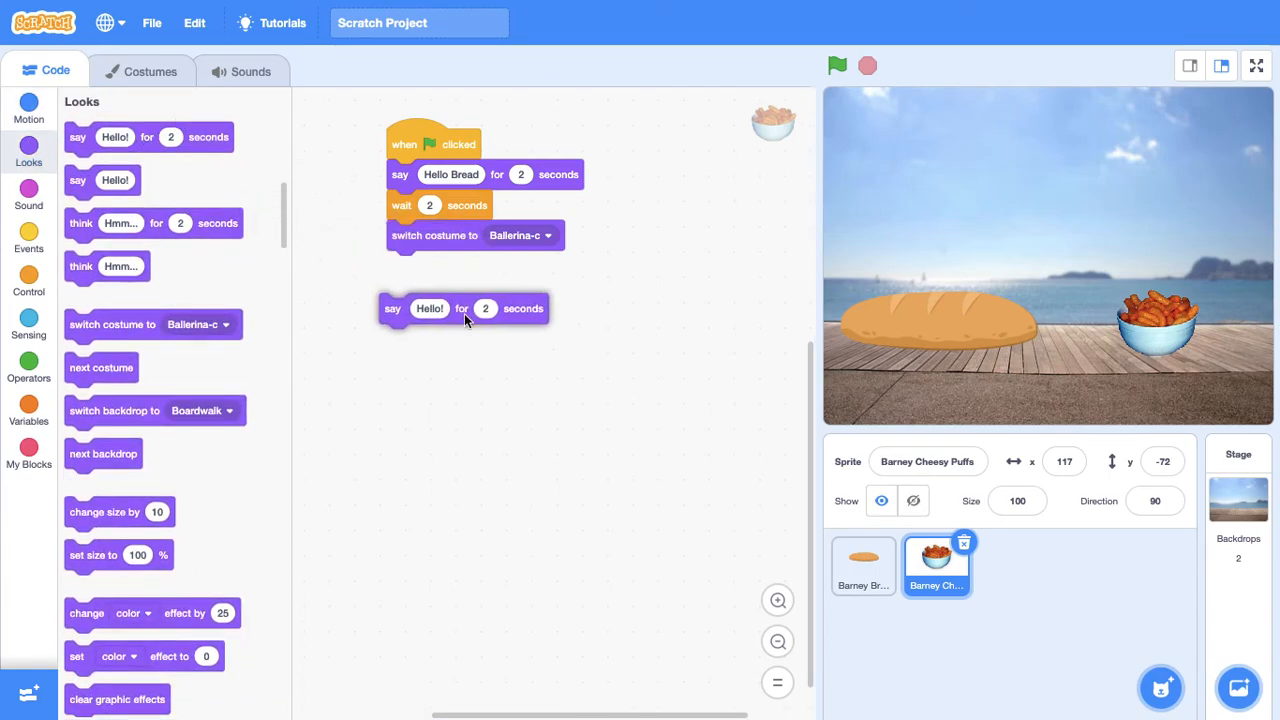
drag(393, 308, 399, 265)
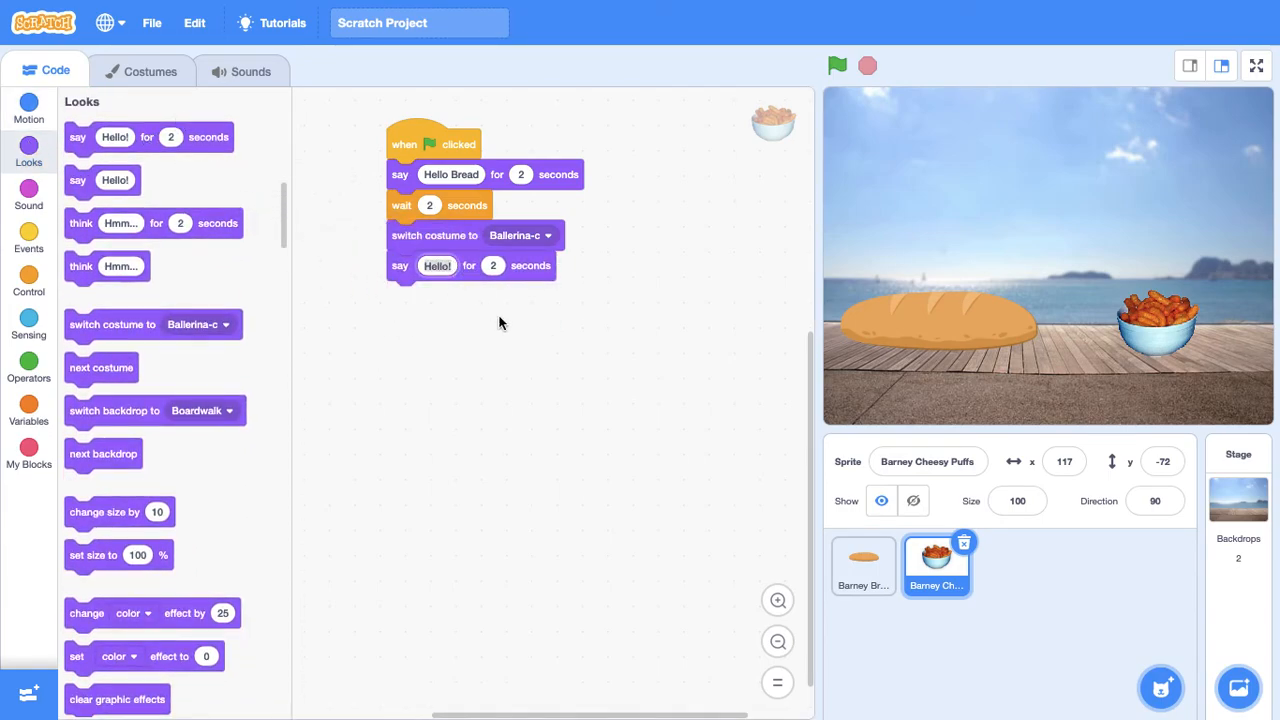
text(I am now a balle)
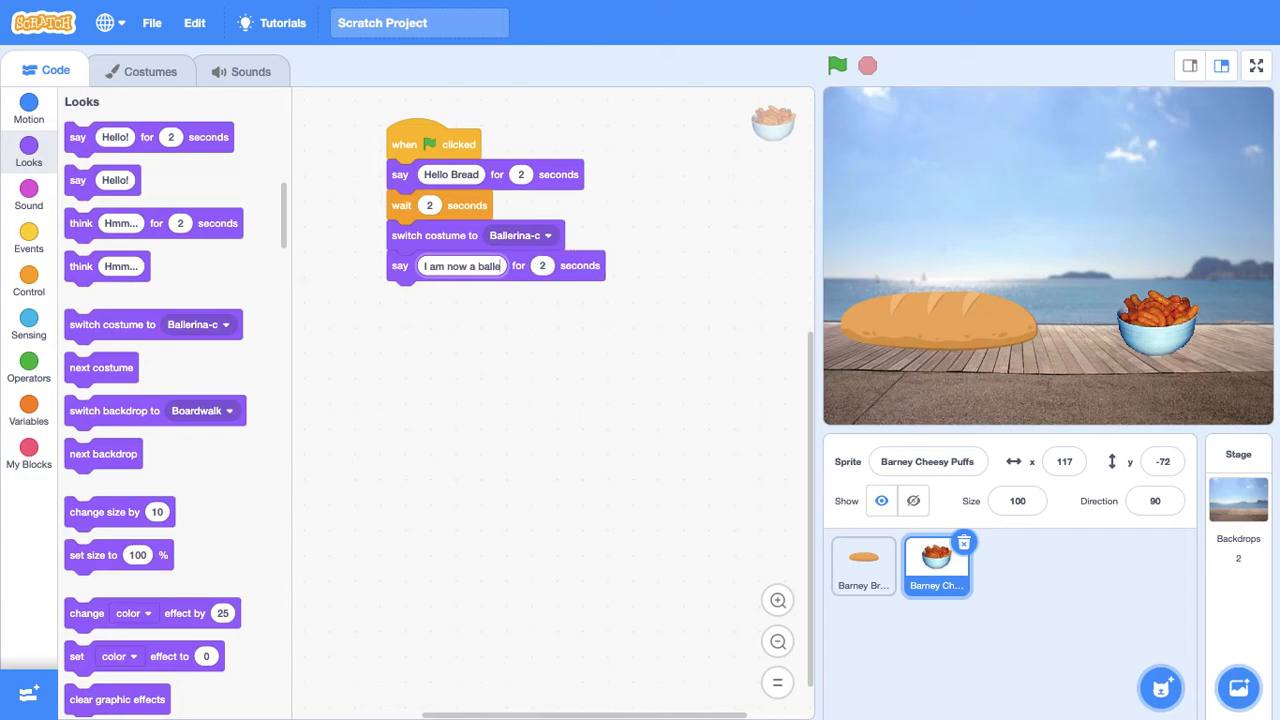
click(837, 65)
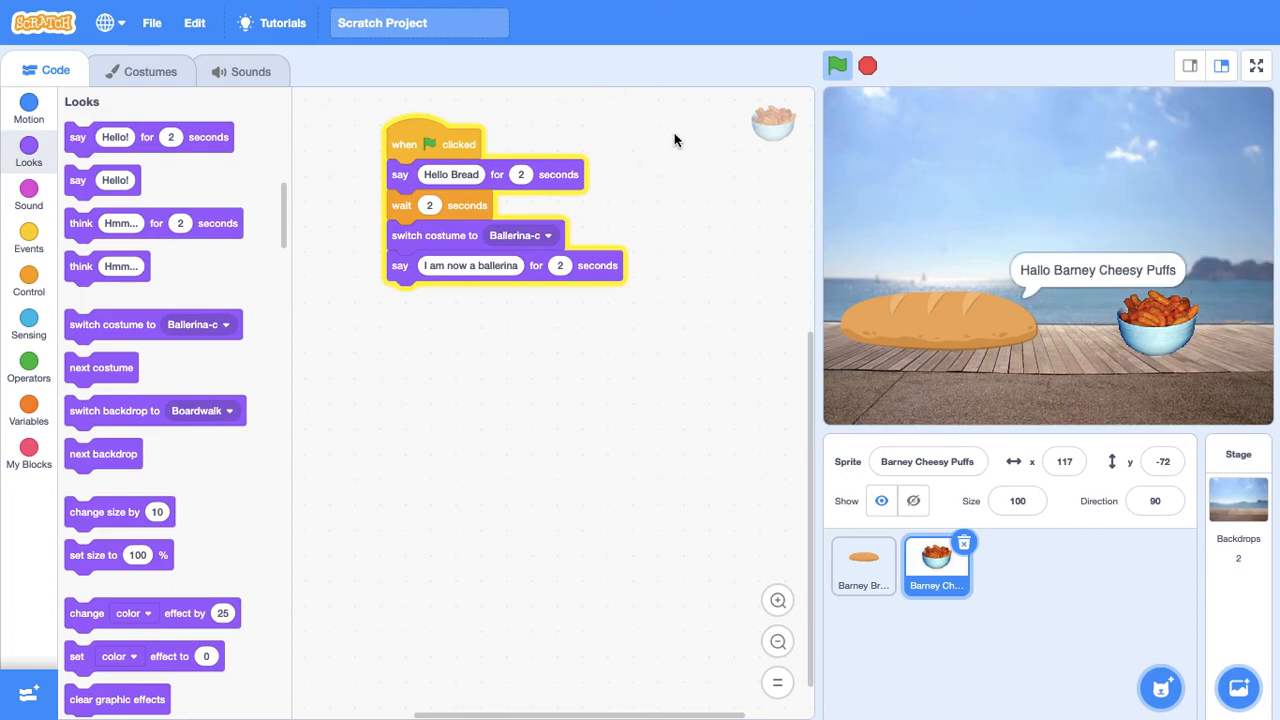
- Run and stop the project, then select the Cheesy Puffs ballerina on stage
click(837, 65)
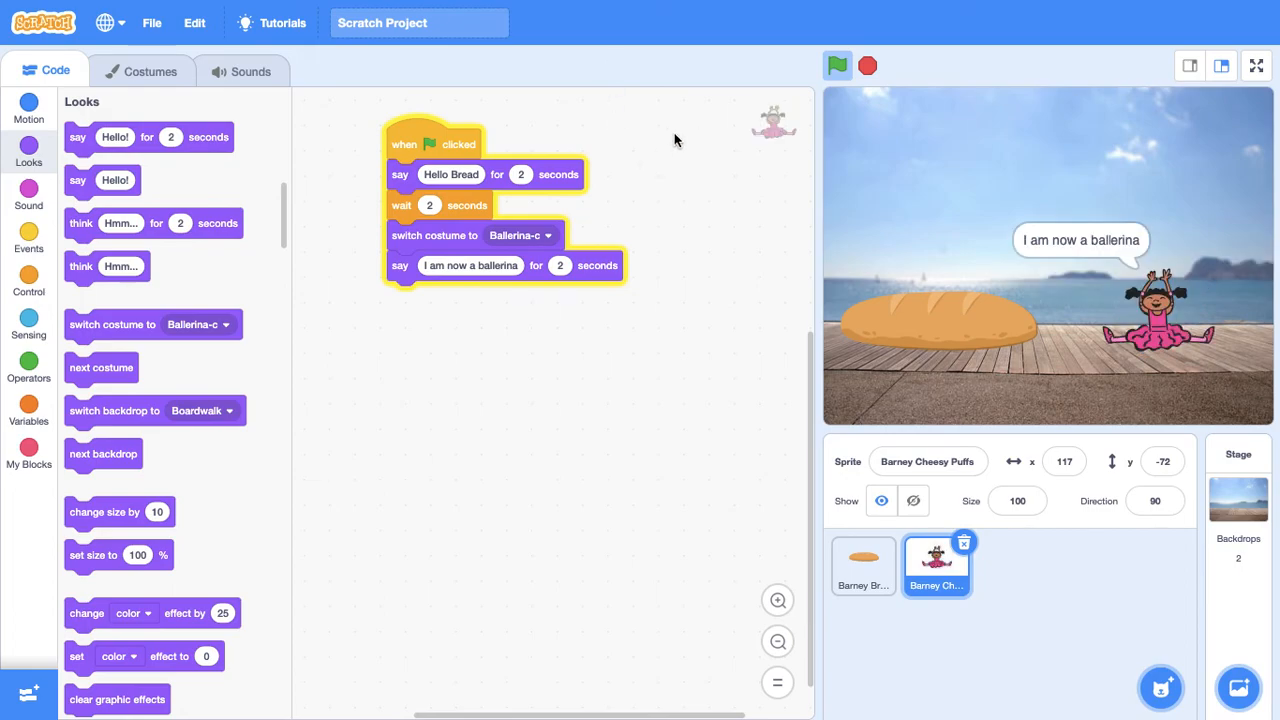
click(866, 65)
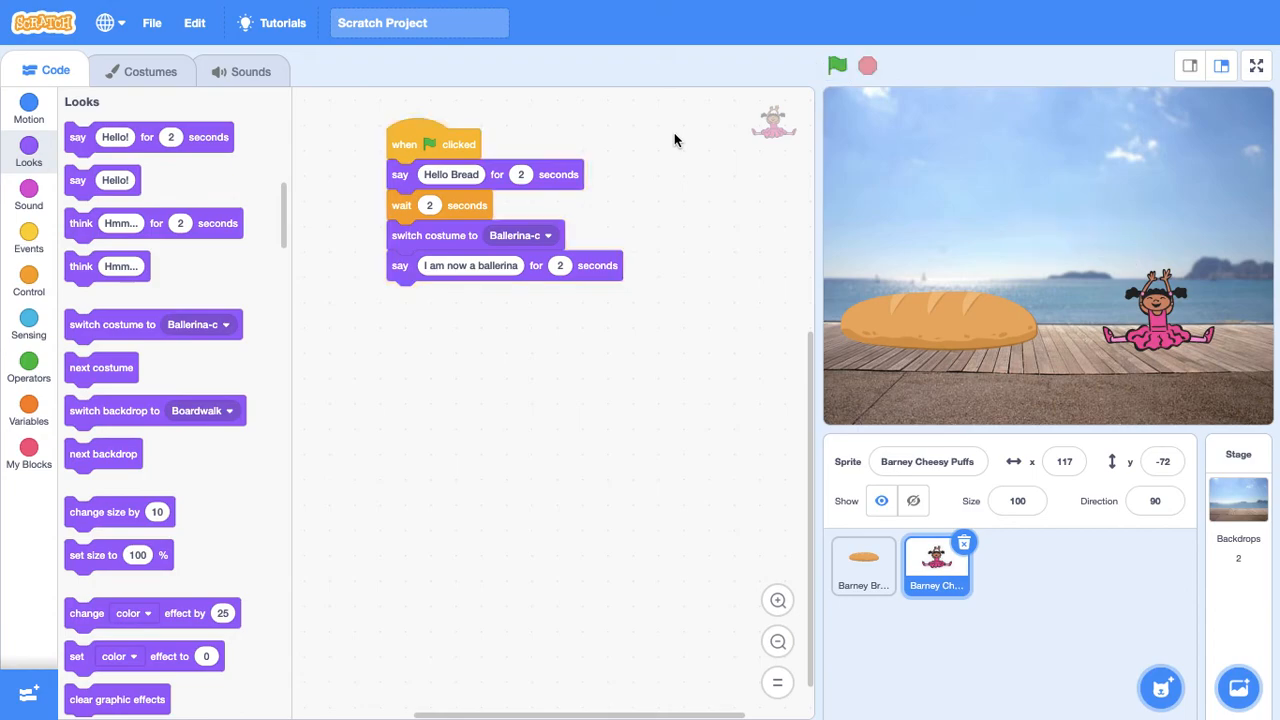
mouse_move(770, 287)
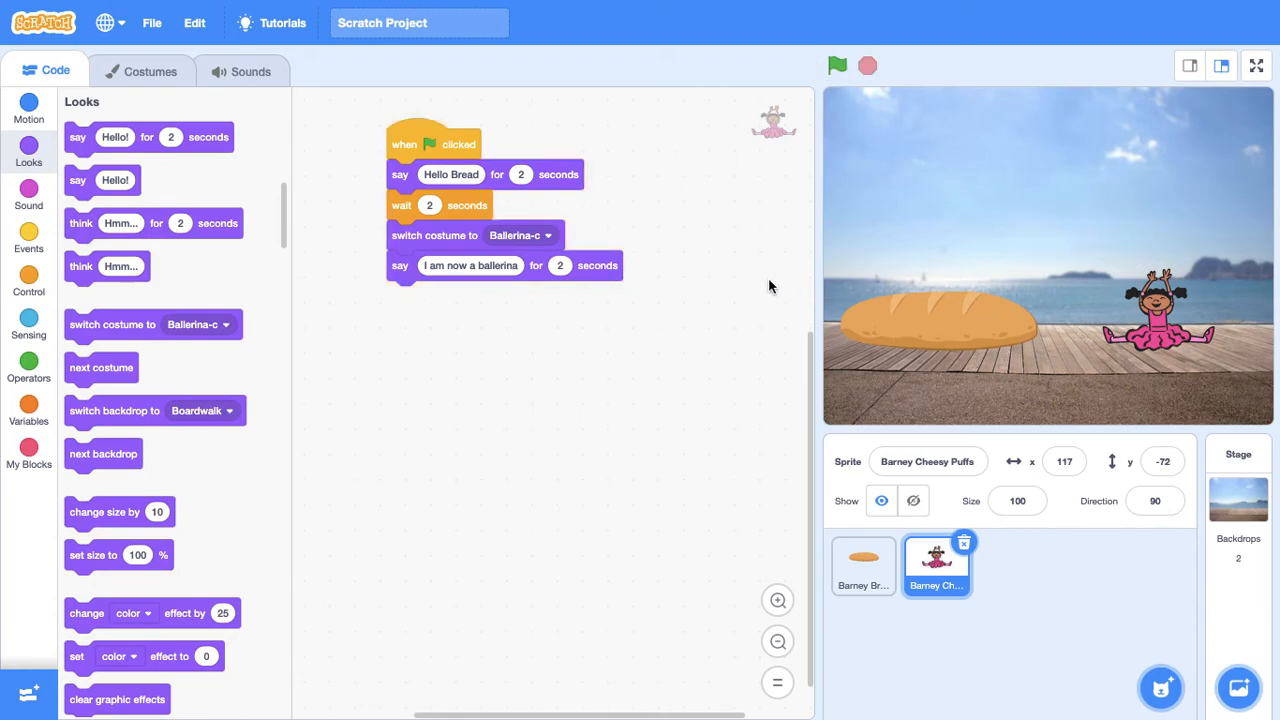
click(928, 461)
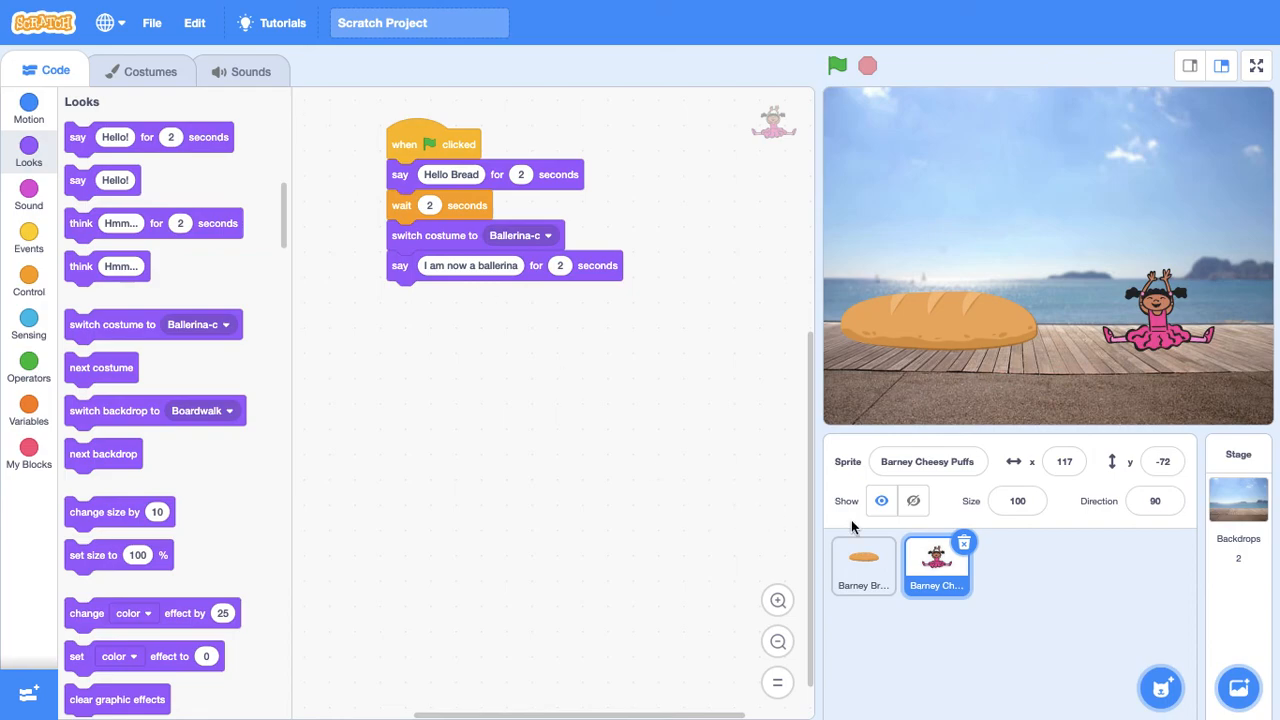
- Set Cheesy Puffs' size to 600 and drag the giant ballerina toward stage centre
click(1017, 501)
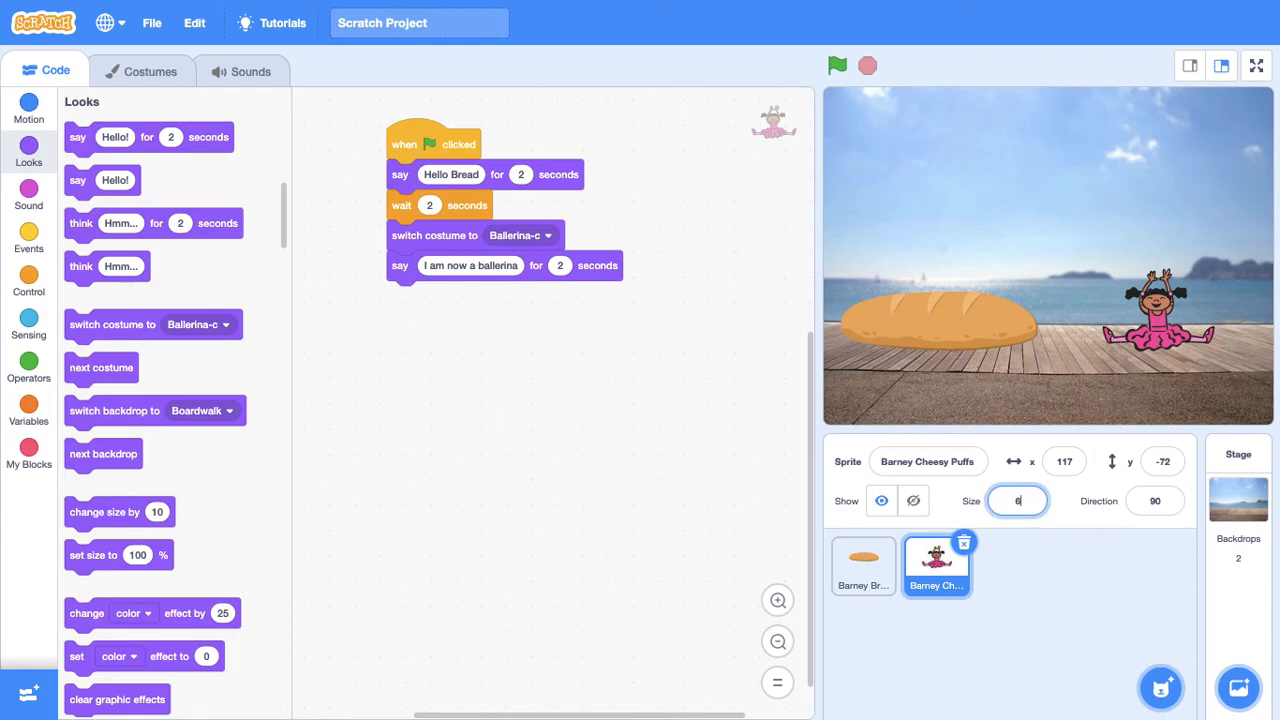
text(00)
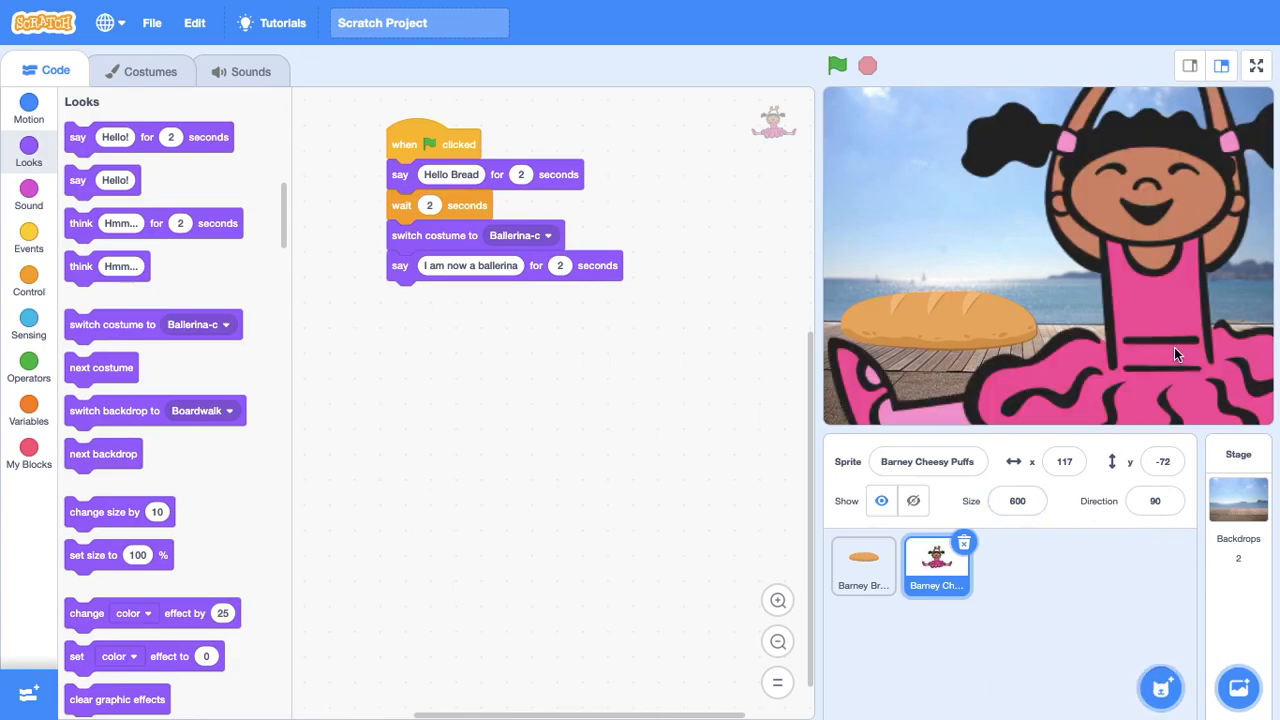
drag(1175, 355, 980, 290)
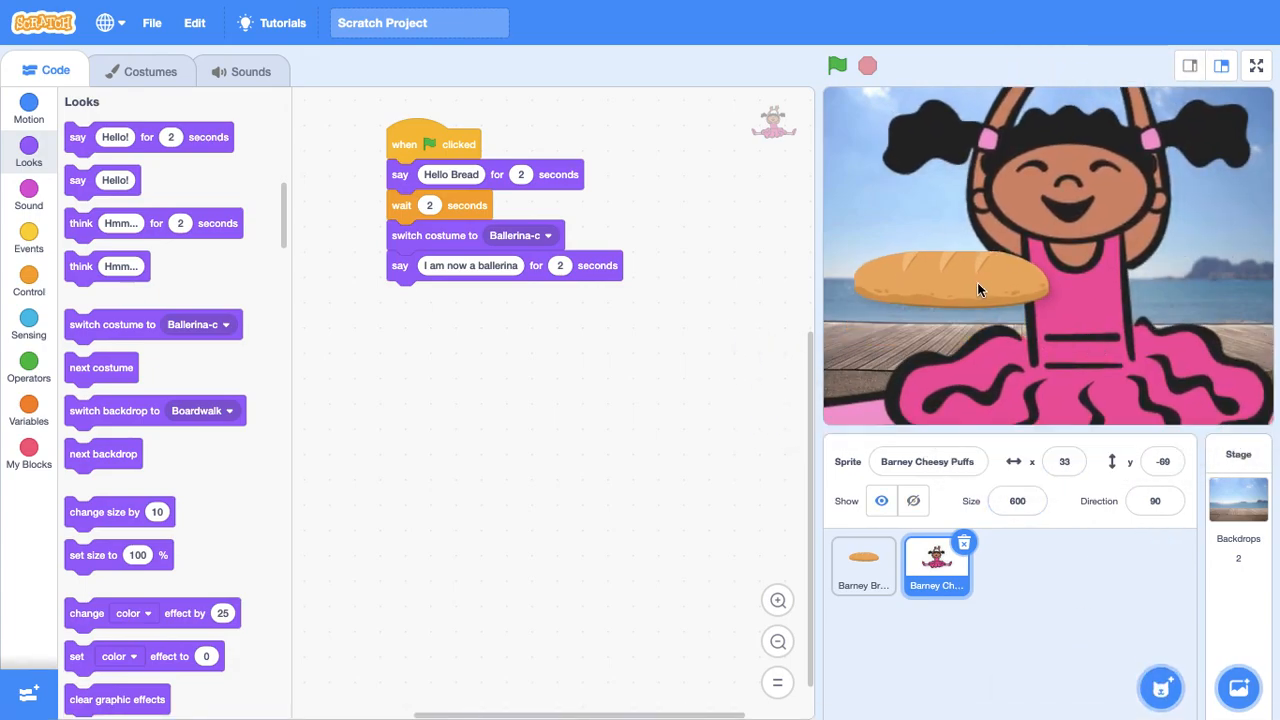